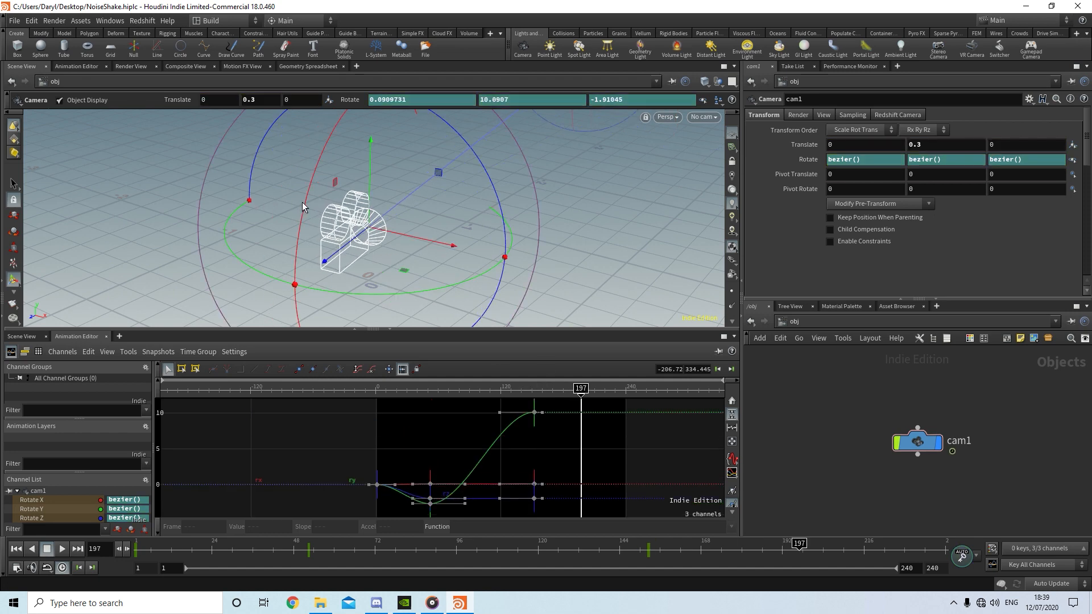
- Drag cam1's Rotate keyframes to new values for an irregular handheld-style wobble
{"action": "left_click_drag", "start_coordinate": [581, 388], "coordinate": [618, 387]}
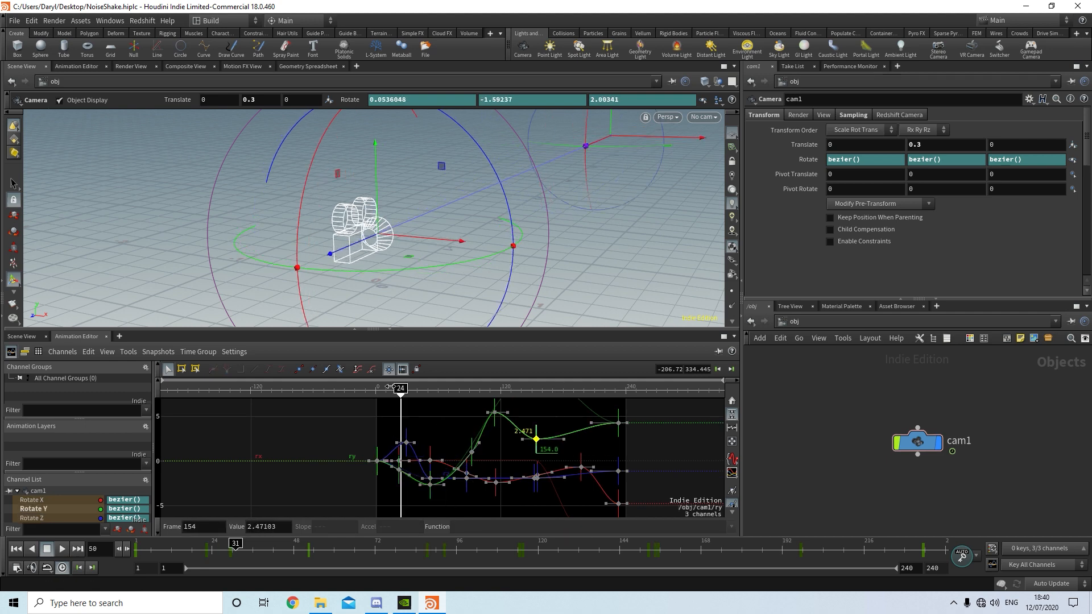
{"action": "left_click_drag", "start_coordinate": [400, 388], "coordinate": [432, 388]}
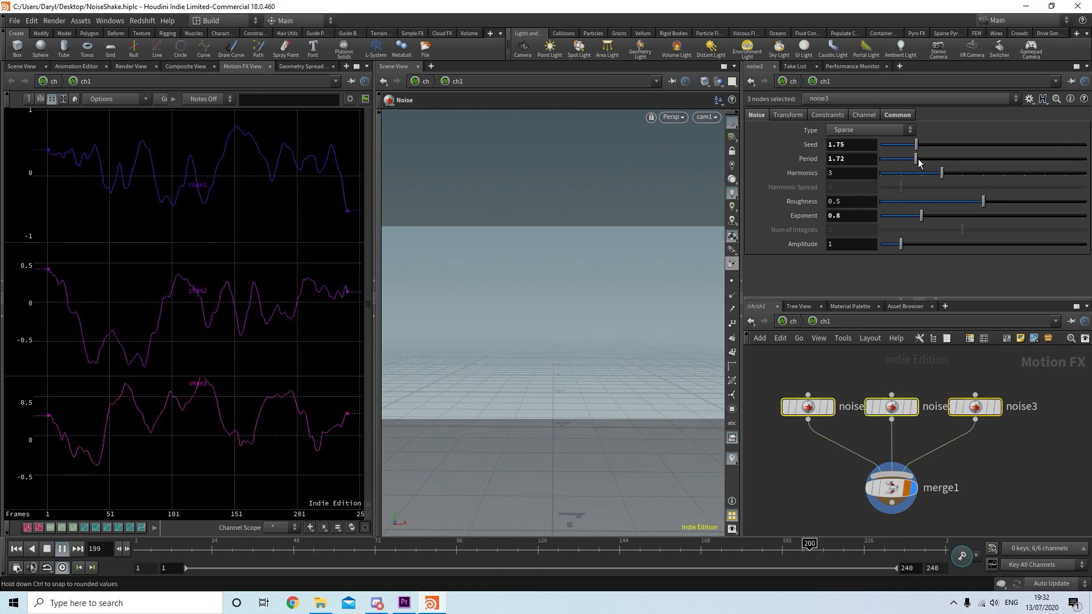
- Raise the noise Period slider to about 1.72 to slow the jitter
{"action": "left_click_drag", "start_coordinate": [901, 243], "coordinate": [1023, 243]}
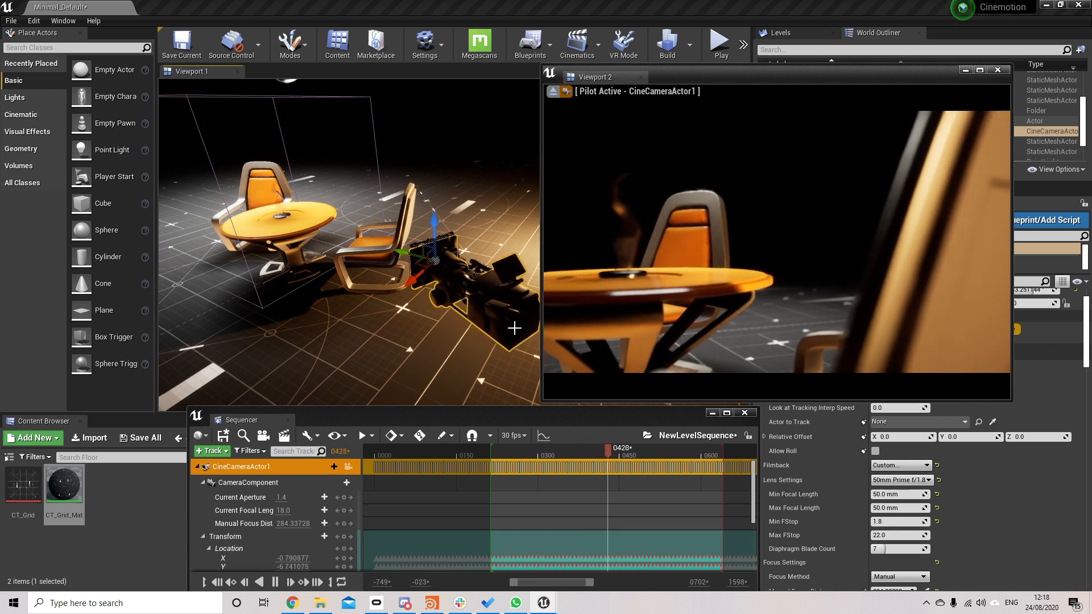
{"action": "left_click_drag", "start_coordinate": [607, 450], "coordinate": [640, 449]}
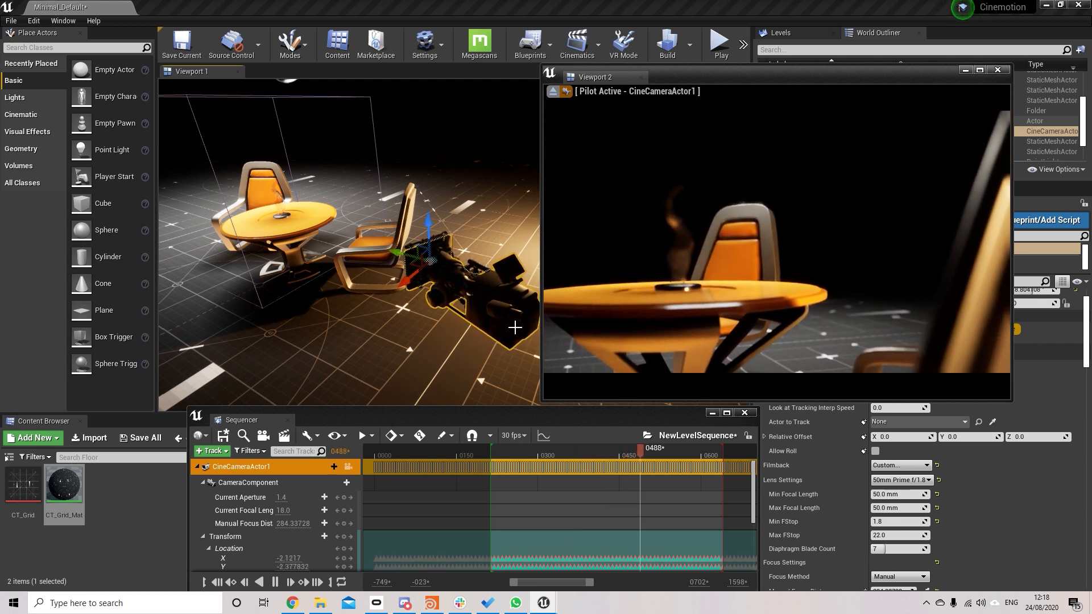
{"action": "left_click_drag", "start_coordinate": [640, 448], "coordinate": [674, 449]}
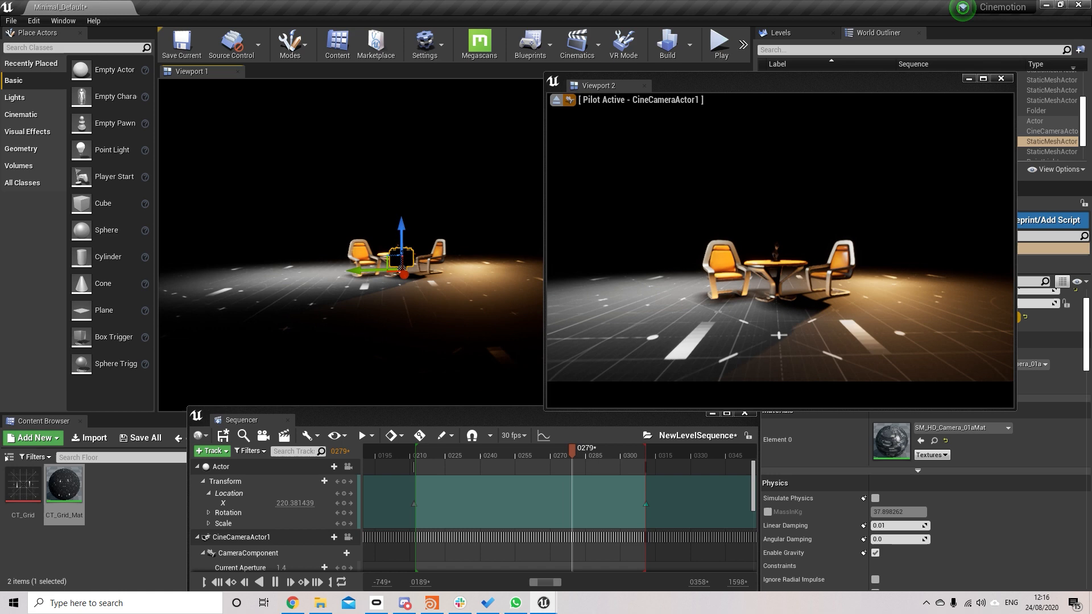
{"action": "left_click_drag", "start_coordinate": [581, 448], "coordinate": [495, 449]}
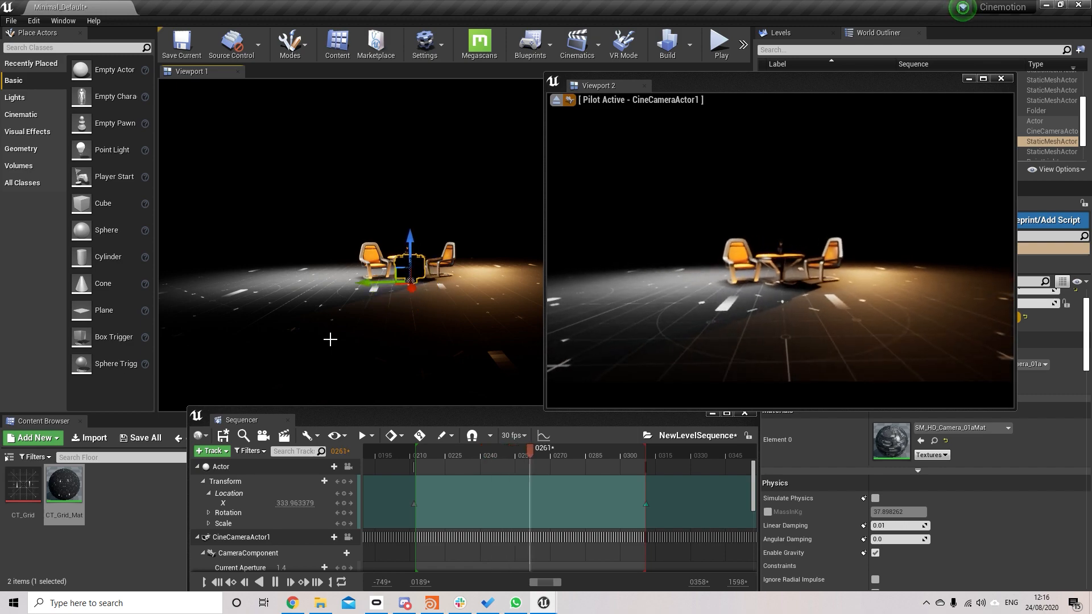
{"action": "left_click", "coordinate": [403, 603]}
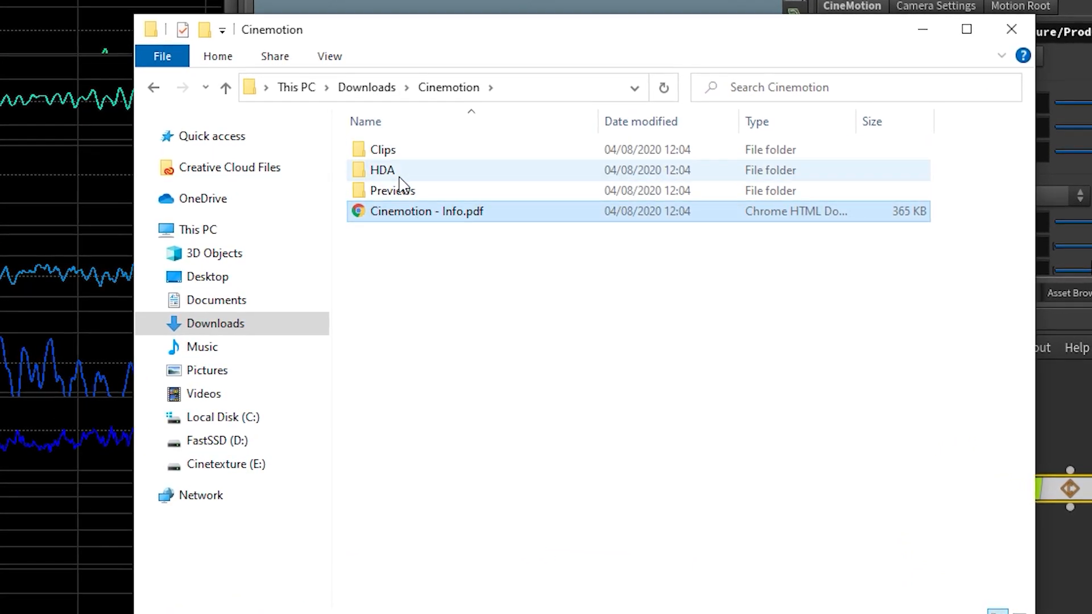
- Select the HDA and Clips folders inside Downloads > Cinemotion
{"action": "left_click", "coordinate": [383, 170]}
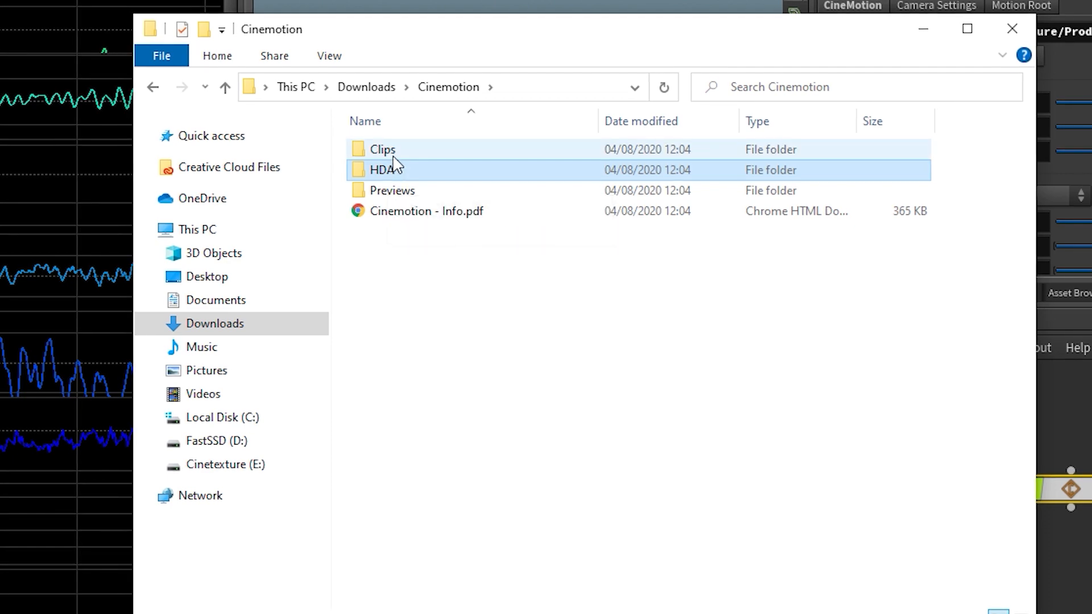
{"action": "left_click", "coordinate": [382, 149]}
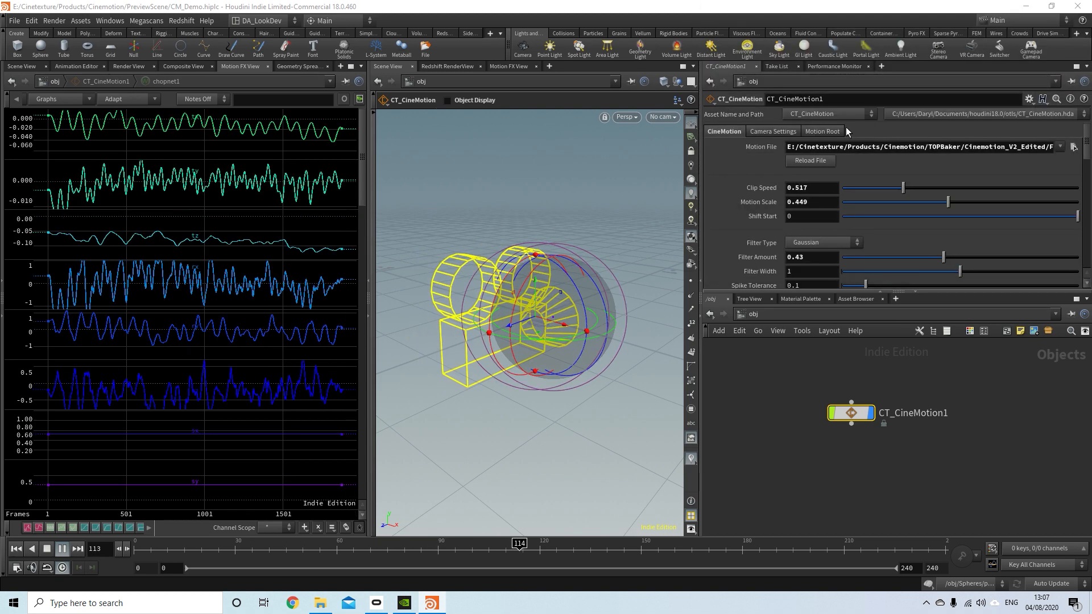
- View the asset's Motion Root settings, then start an Alembic (.abc) import in Blender
{"action": "left_click", "coordinate": [486, 603]}
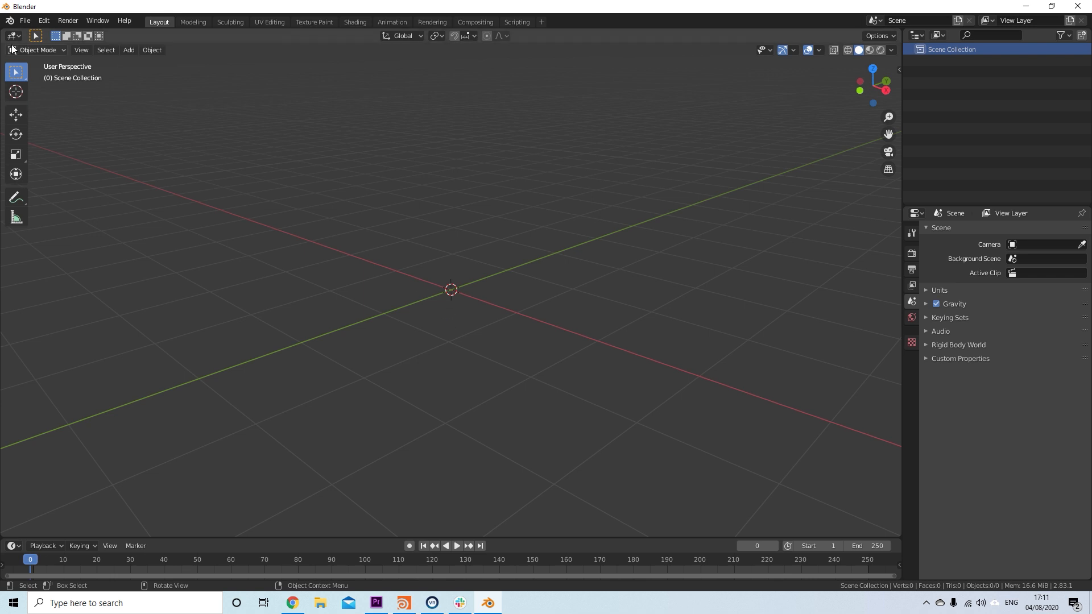
{"action": "left_click", "coordinate": [24, 20]}
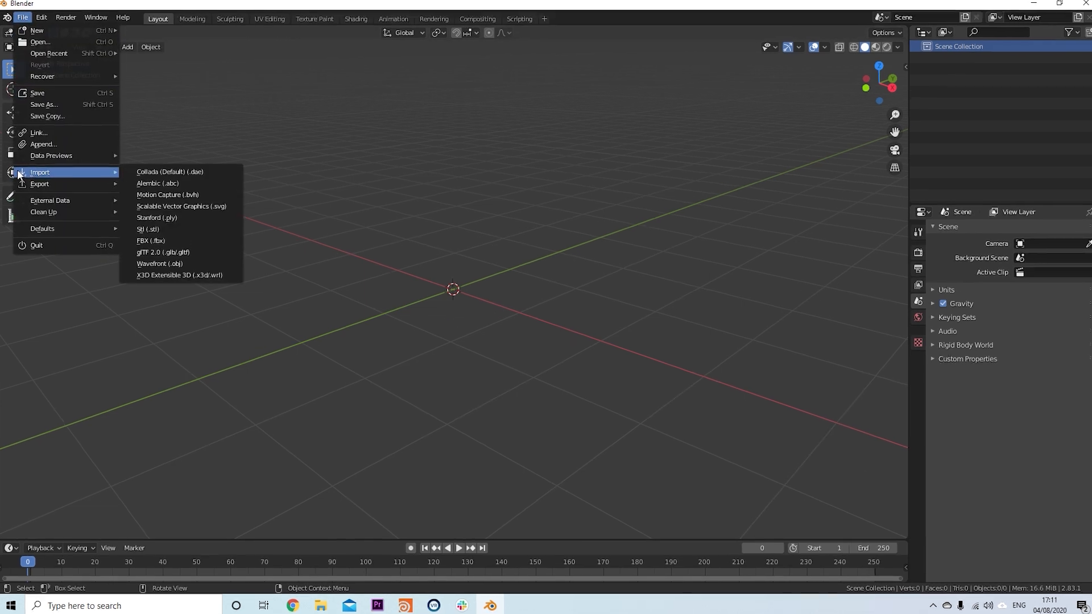
{"action": "left_click", "coordinate": [157, 183]}
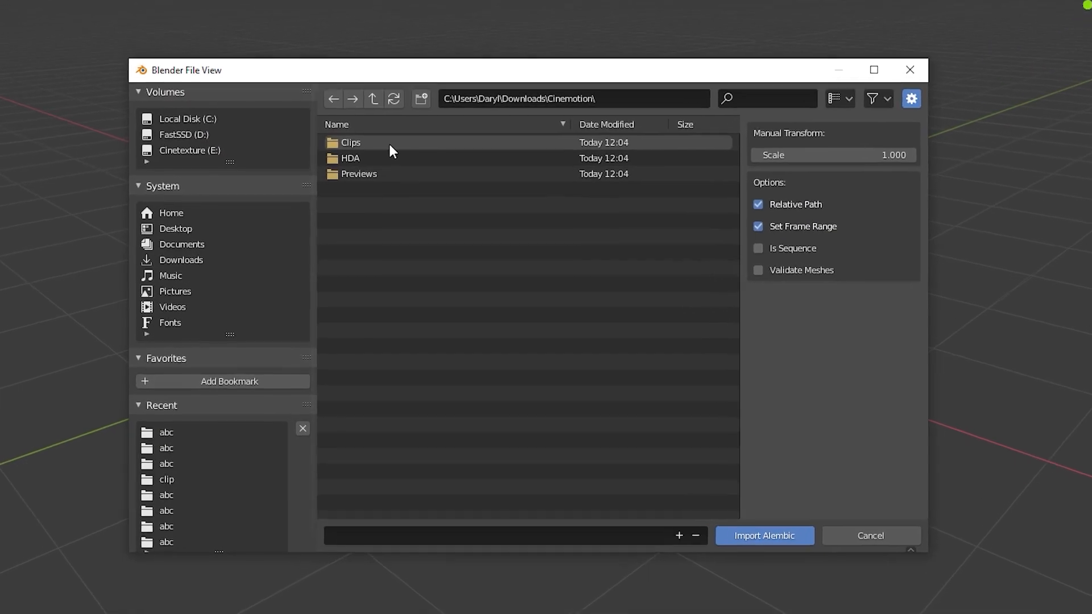
- Import RegularE_Smooth2.abc from Clips > Idle > Regular > abc into the scene
{"action": "double_click", "coordinate": [350, 142]}
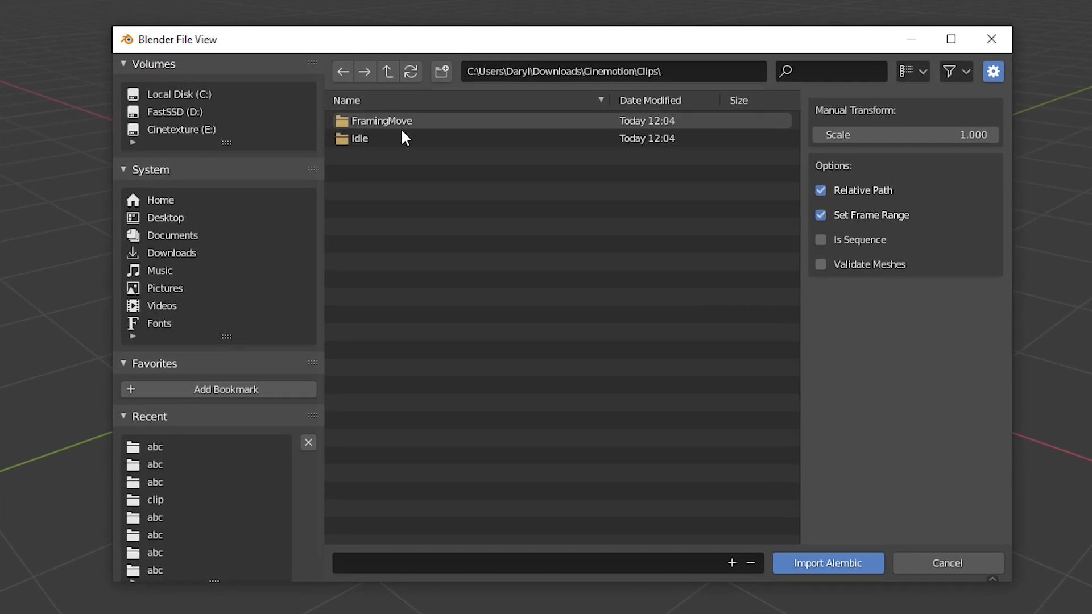
{"action": "double_click", "coordinate": [360, 138]}
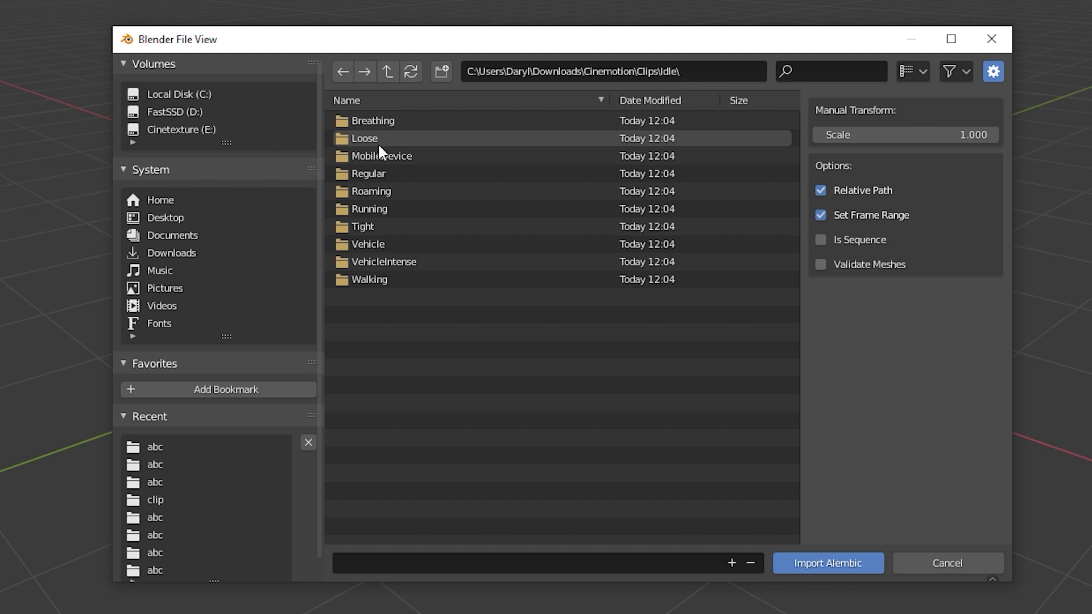
{"action": "double_click", "coordinate": [371, 173]}
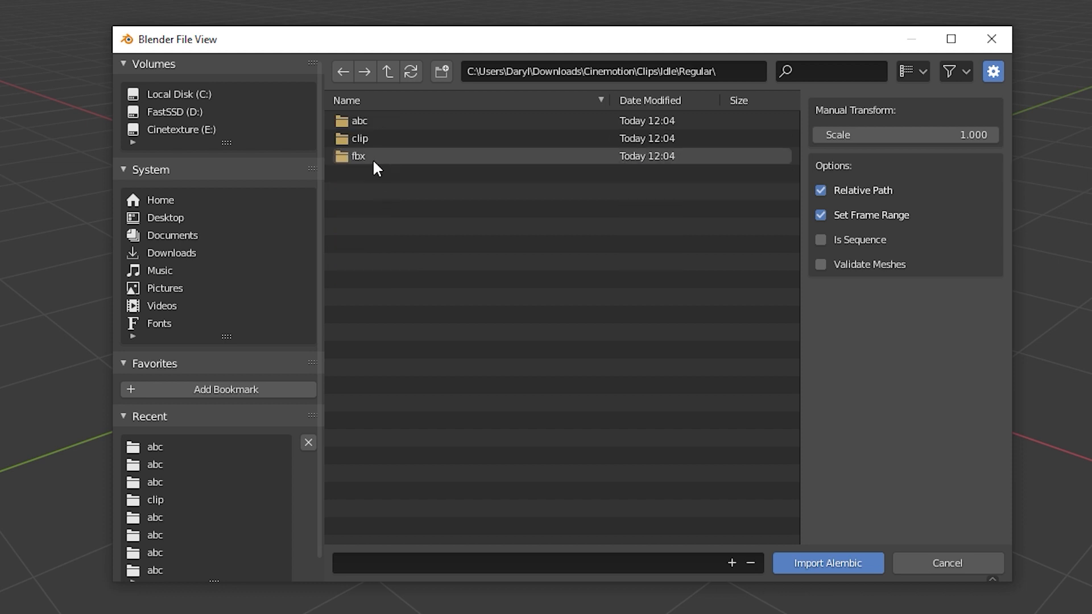
{"action": "double_click", "coordinate": [360, 121]}
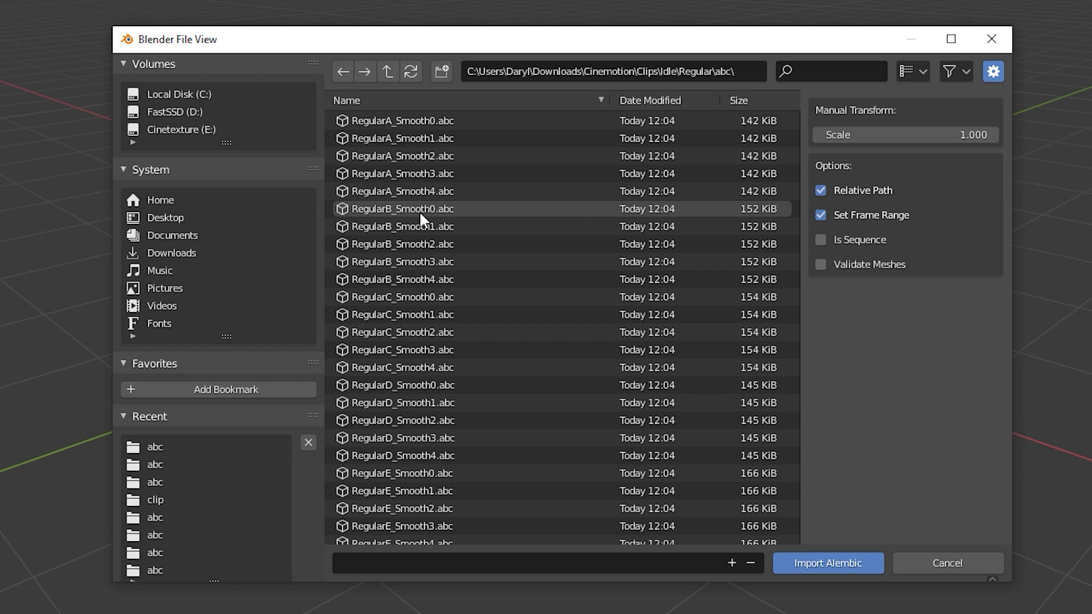
{"action": "mouse_move", "coordinate": [432, 262]}
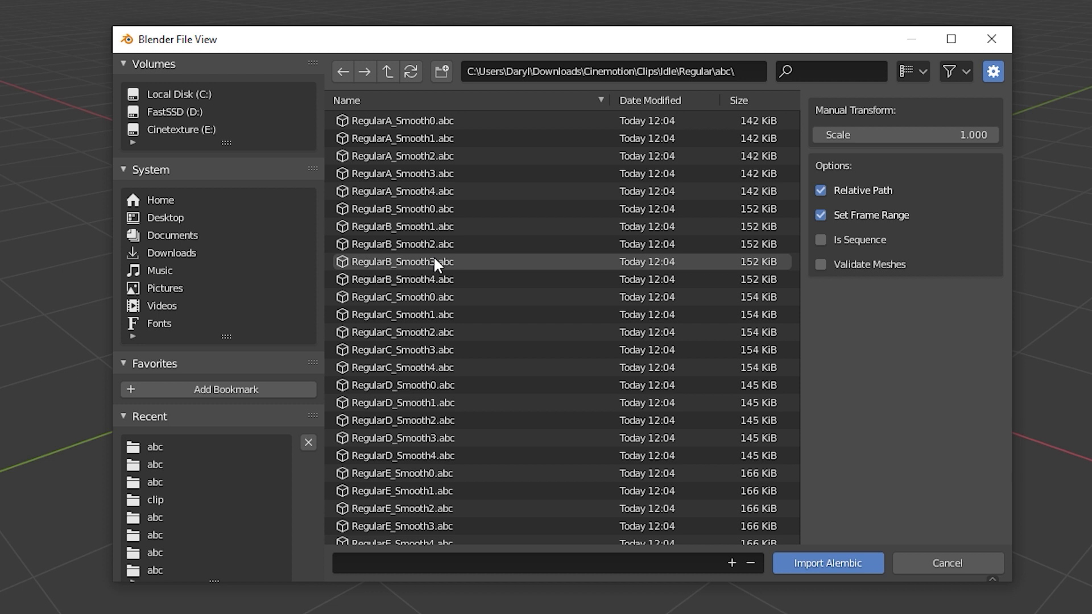
{"action": "scroll", "scroll_direction": "down", "scroll_amount": 3}
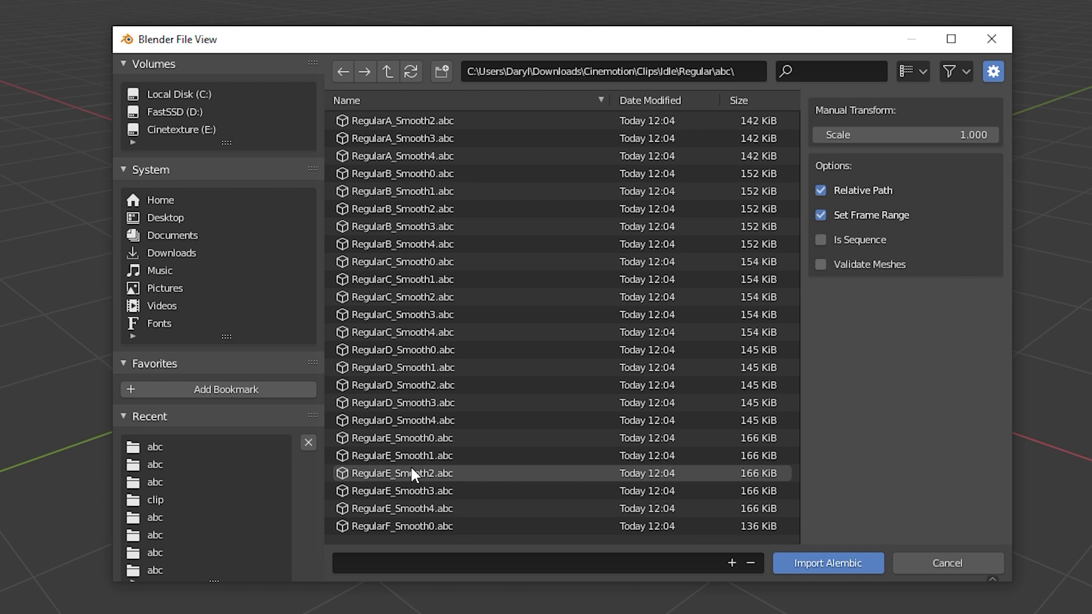
{"action": "left_click", "coordinate": [827, 563]}
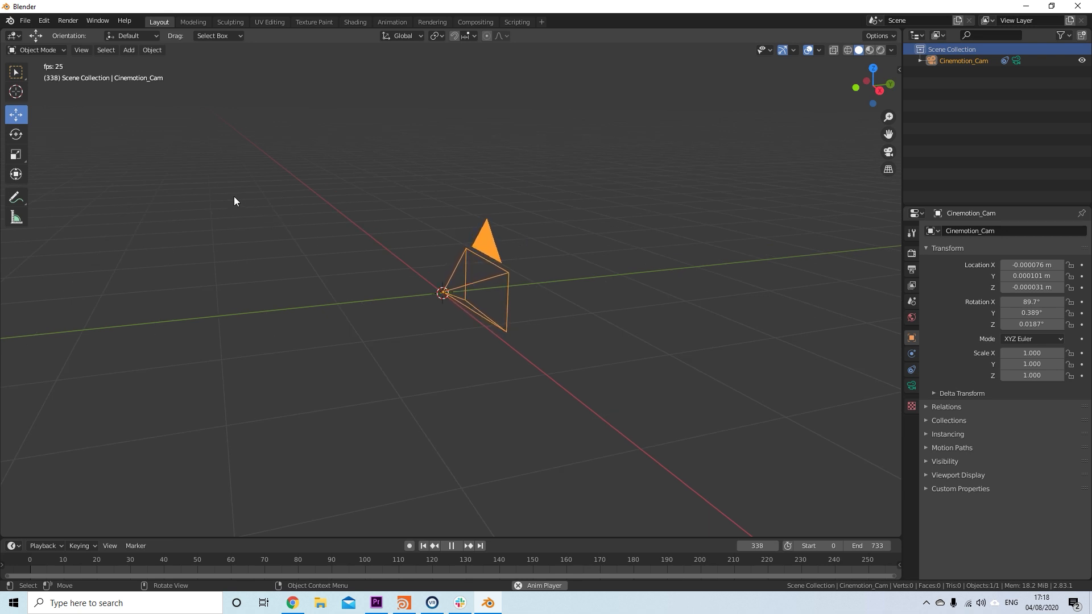
- Add an Arrows empty at the origin and parent Cinemotion_Cam to it in the Outliner
{"action": "left_click", "coordinate": [129, 49]}
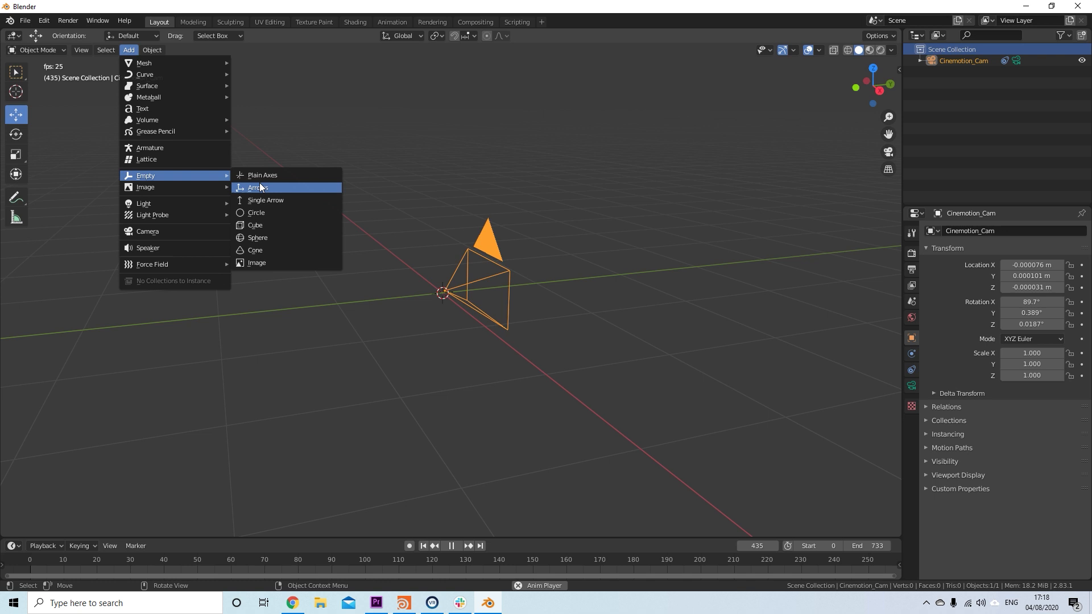
{"action": "left_click", "coordinate": [257, 187]}
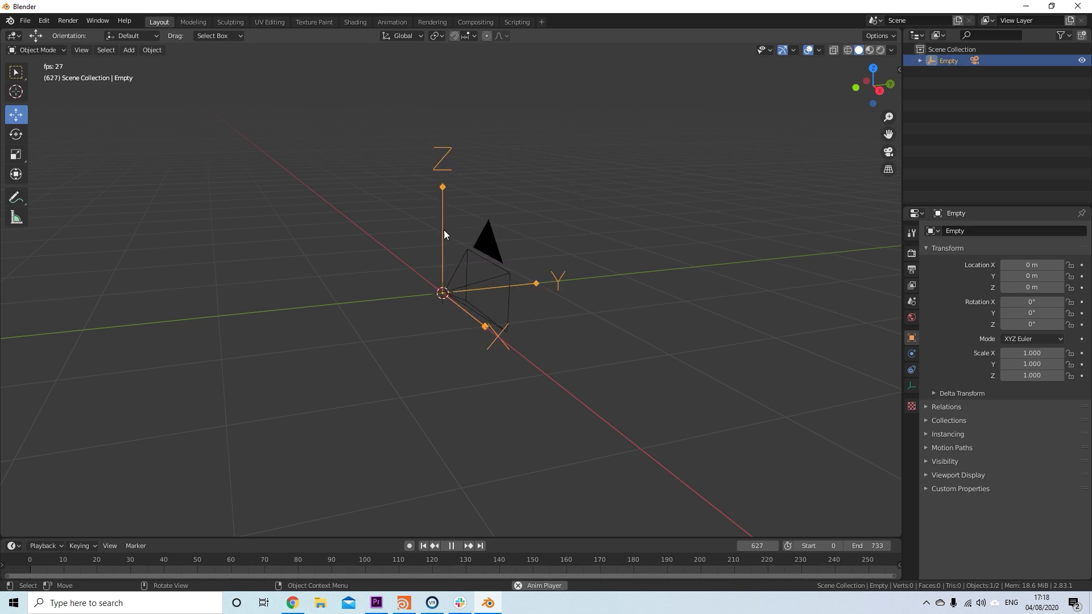
{"action": "left_click_drag", "start_coordinate": [442, 293], "coordinate": [440, 210]}
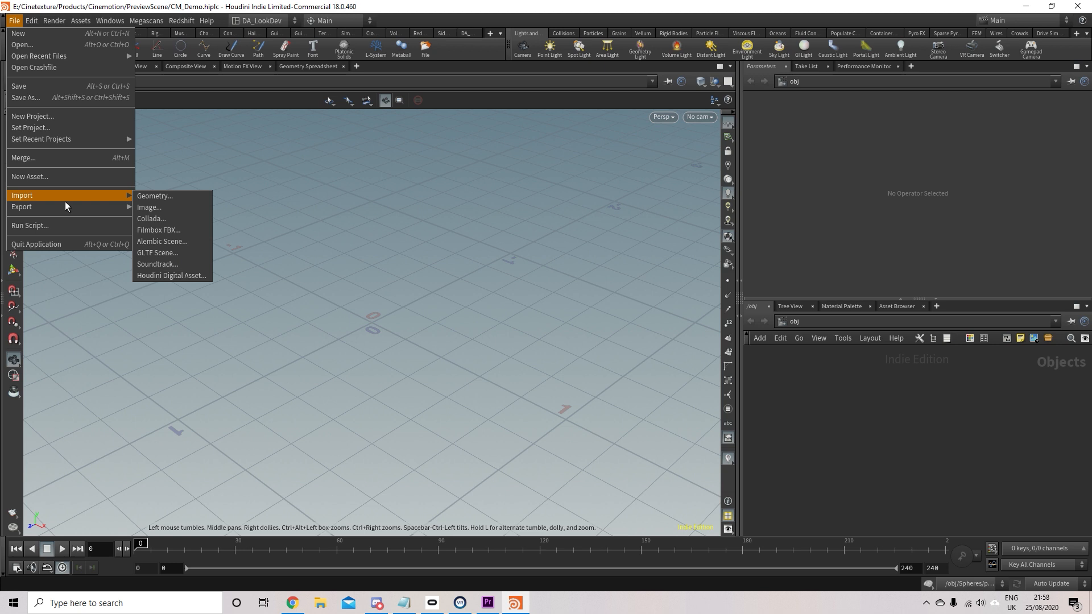
- Import RegularC_Smooth1.fbx from the Clips folder via Filmbox FBX import
{"action": "left_click", "coordinate": [158, 229]}
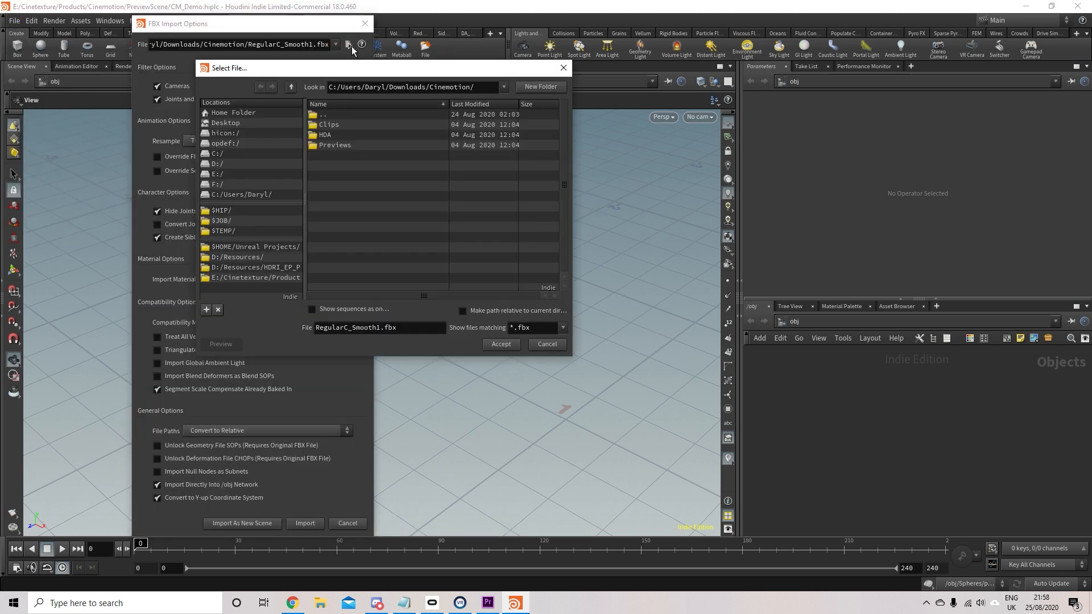
{"action": "double_click", "coordinate": [328, 124]}
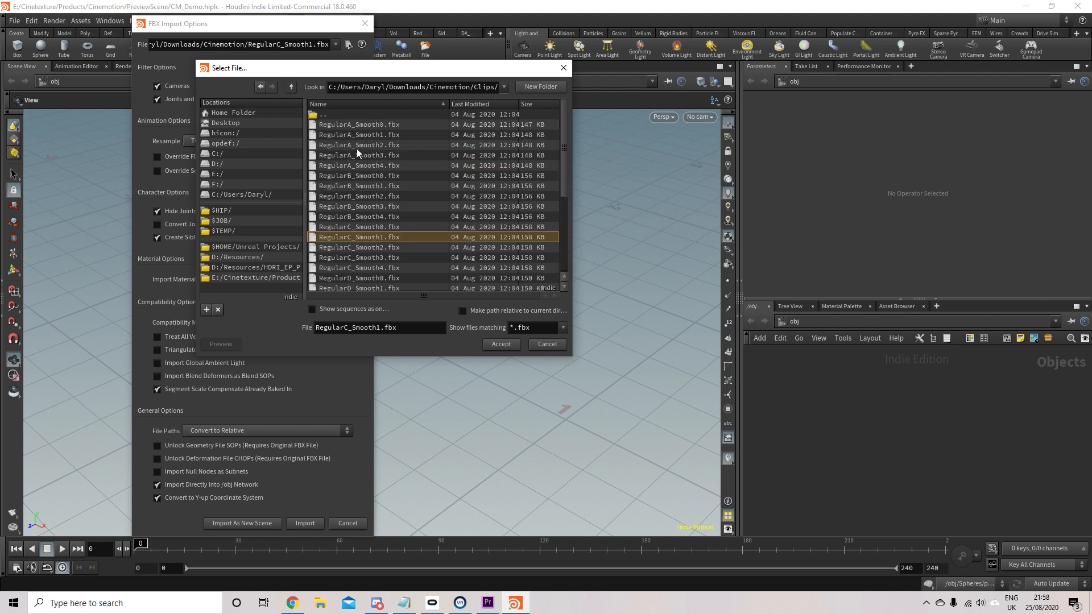
{"action": "left_click", "coordinate": [501, 343]}
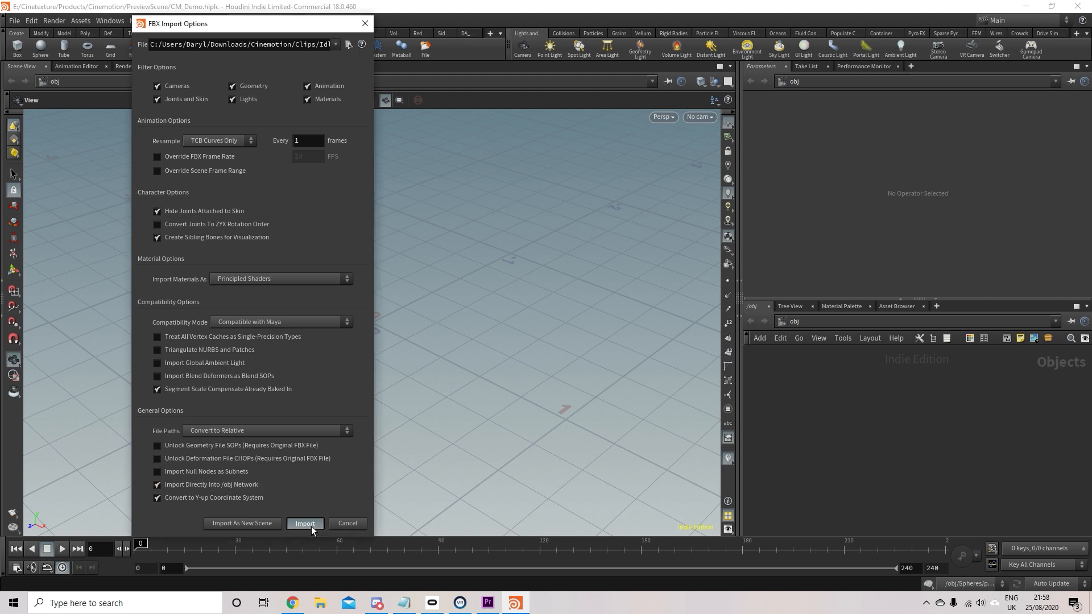
{"action": "left_click", "coordinate": [305, 523]}
{"action": "type", "text": "n"}
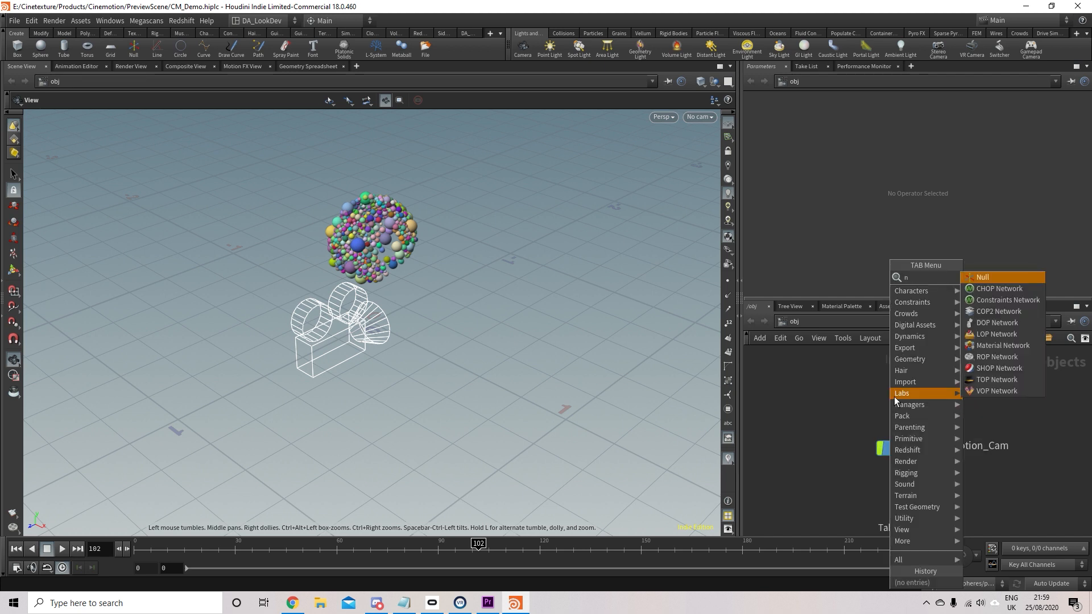
- Add a Null object to the network to parent the imported camera
{"action": "left_click", "coordinate": [981, 277]}
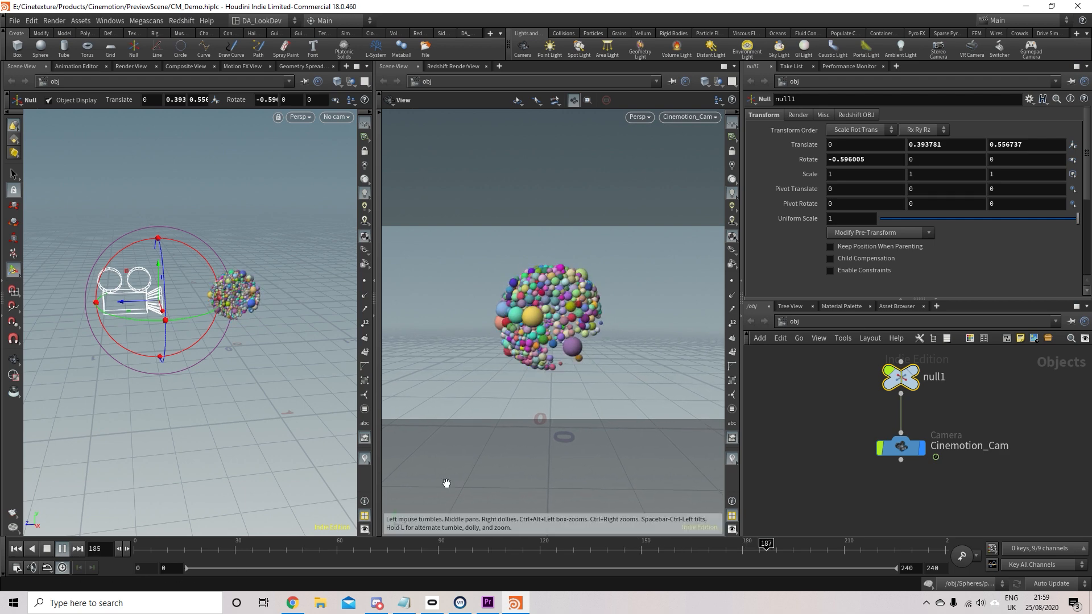
- Tilt null1 to about -51.69 on Rotate X and key that rotation
{"action": "left_click_drag", "start_coordinate": [765, 542], "coordinate": [265, 543]}
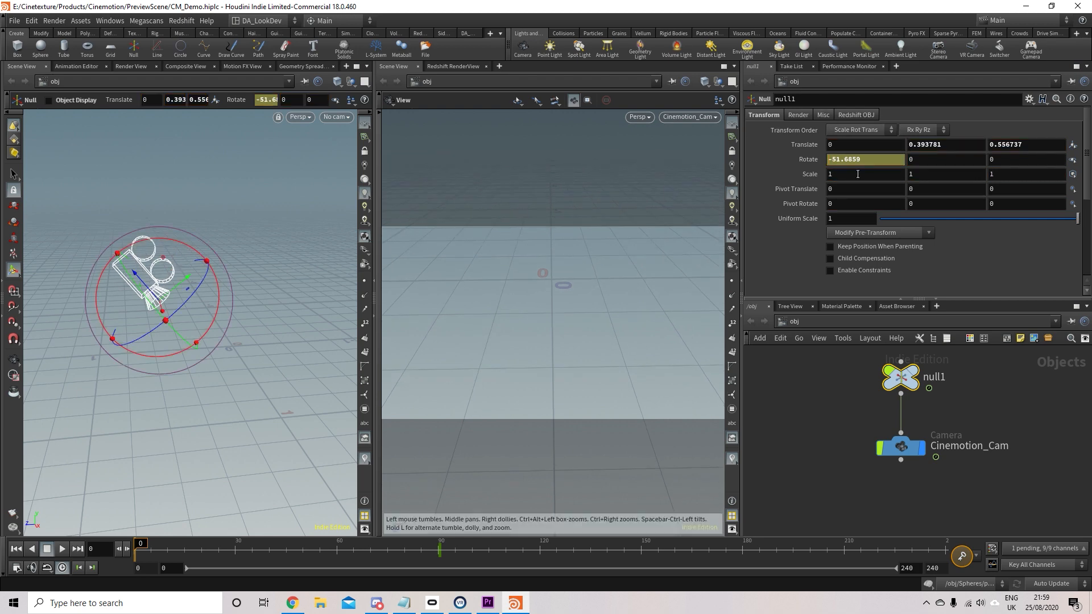
{"action": "left_click", "coordinate": [62, 548]}
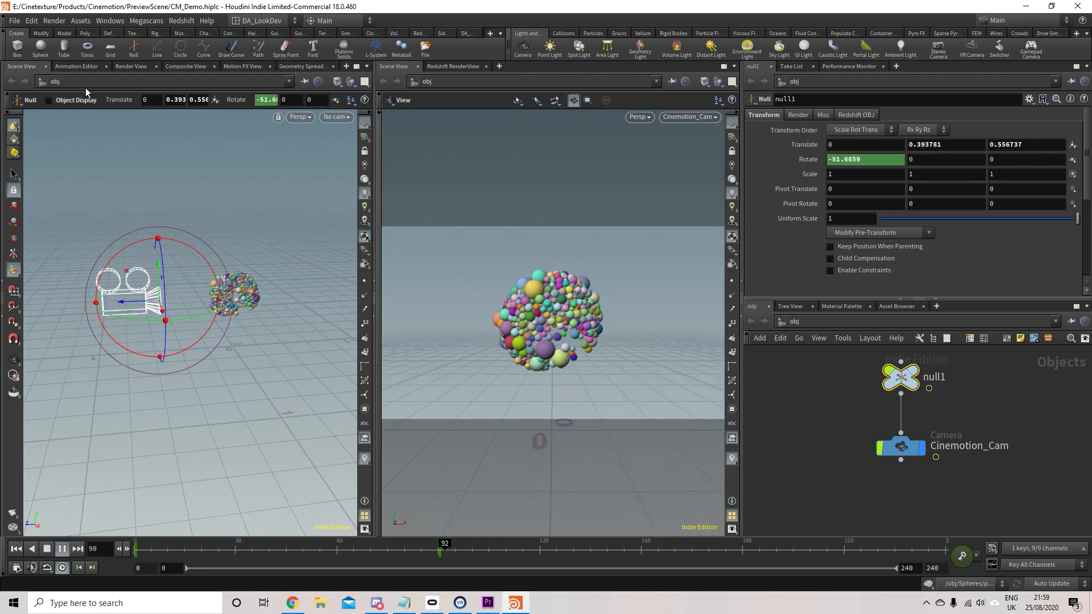
{"action": "left_click", "coordinate": [76, 65]}
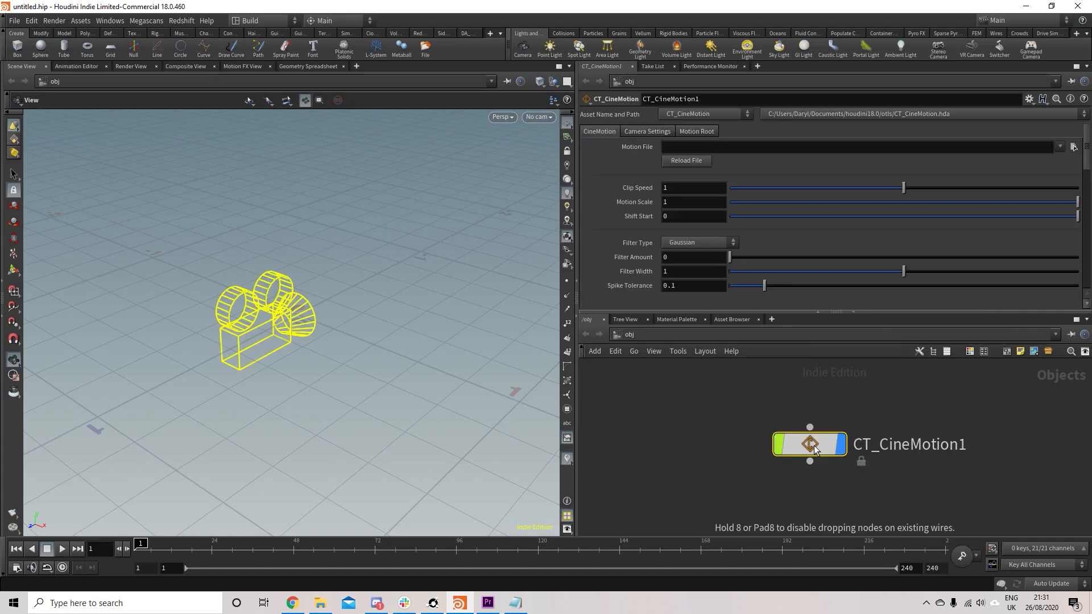
- Browse CT_CineMotion1's motion file to Idle > Roaming > clip for RoamingA.clip
{"action": "left_click", "coordinate": [1072, 146]}
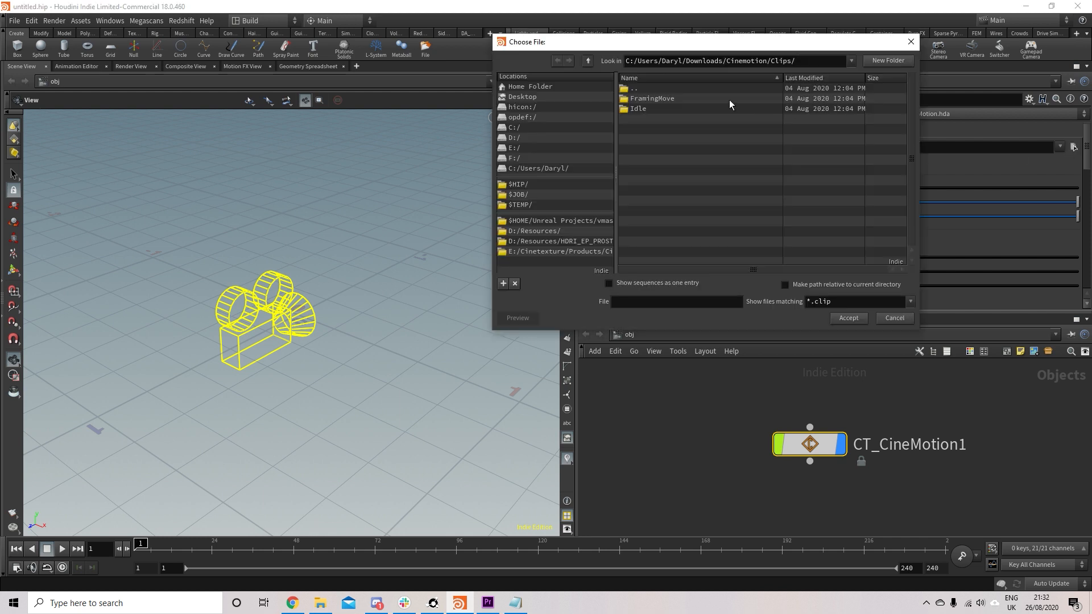
{"action": "double_click", "coordinate": [638, 108]}
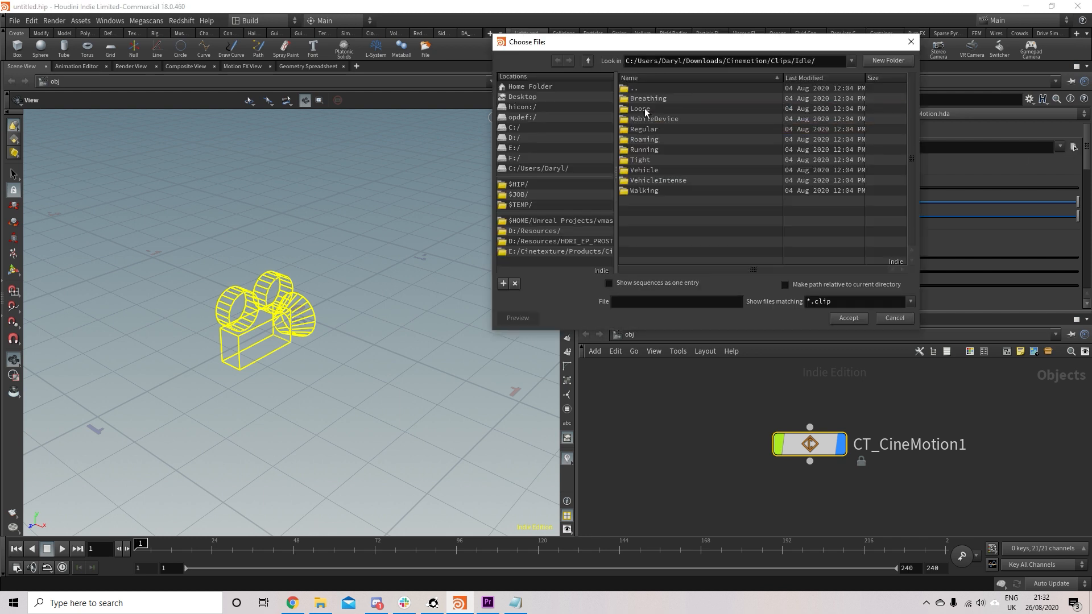
{"action": "double_click", "coordinate": [643, 138]}
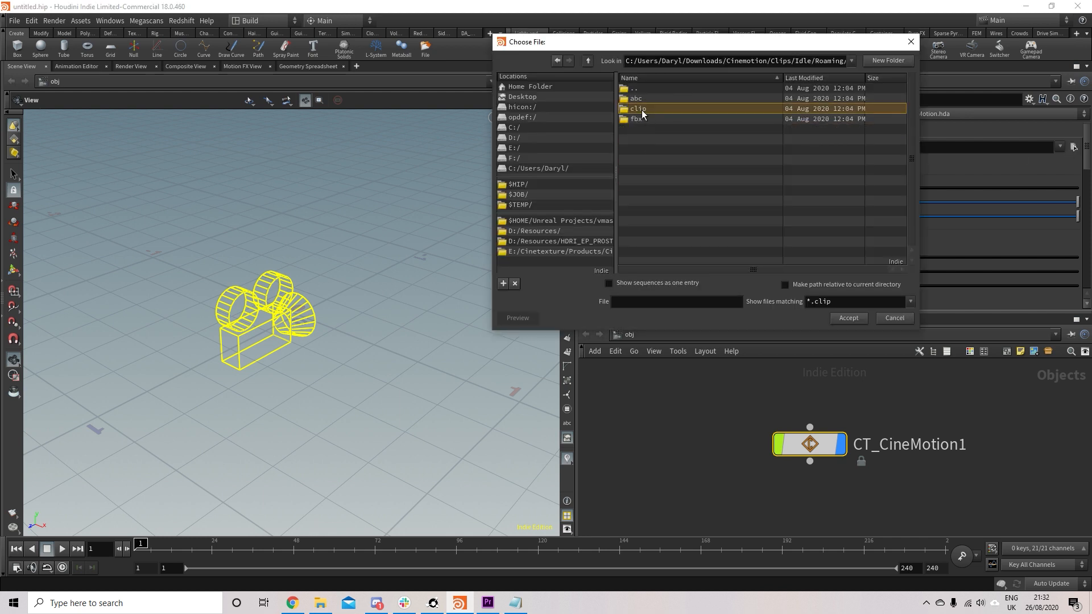
{"action": "left_click", "coordinate": [847, 318]}
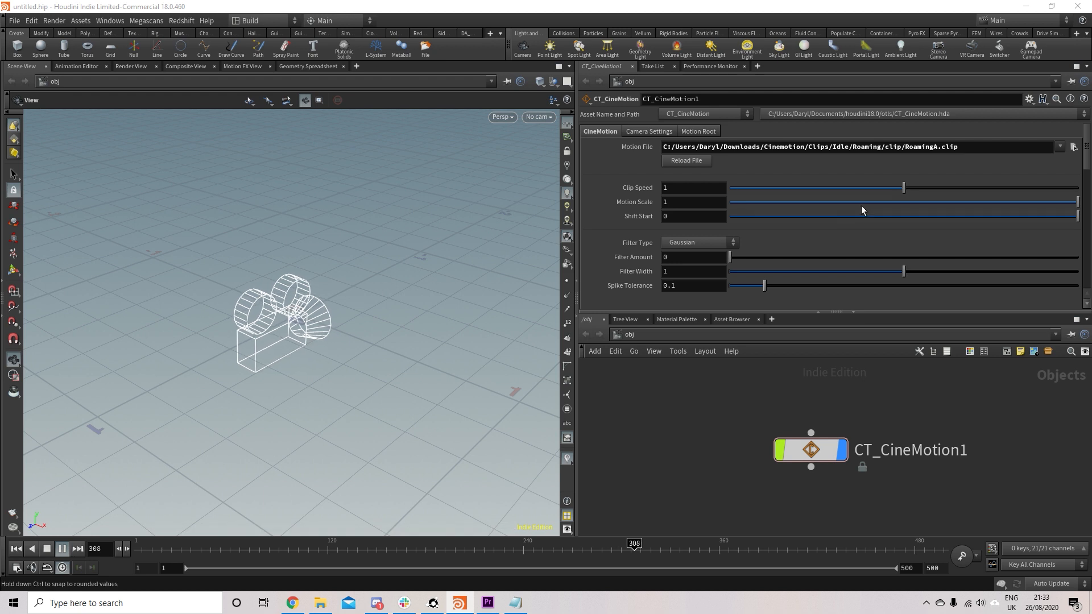
- Scrub the clip speed between about 0.2 and 0.9 while the Roaming clip plays
{"action": "left_click_drag", "start_coordinate": [903, 188], "coordinate": [873, 187]}
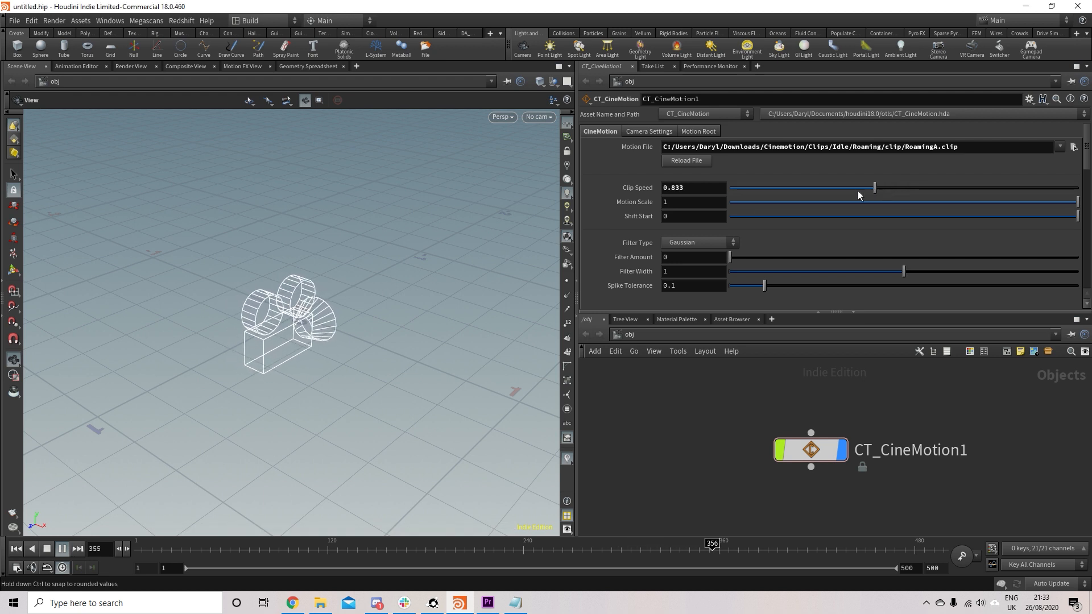
{"action": "left_click_drag", "start_coordinate": [874, 188], "coordinate": [834, 188]}
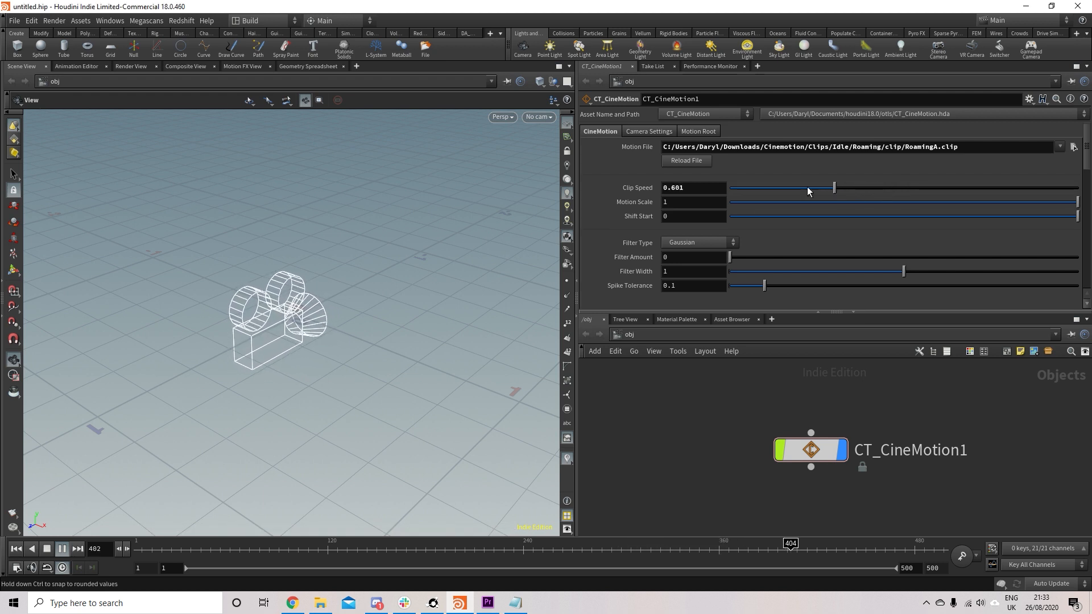
{"action": "left_click_drag", "start_coordinate": [834, 188], "coordinate": [779, 188]}
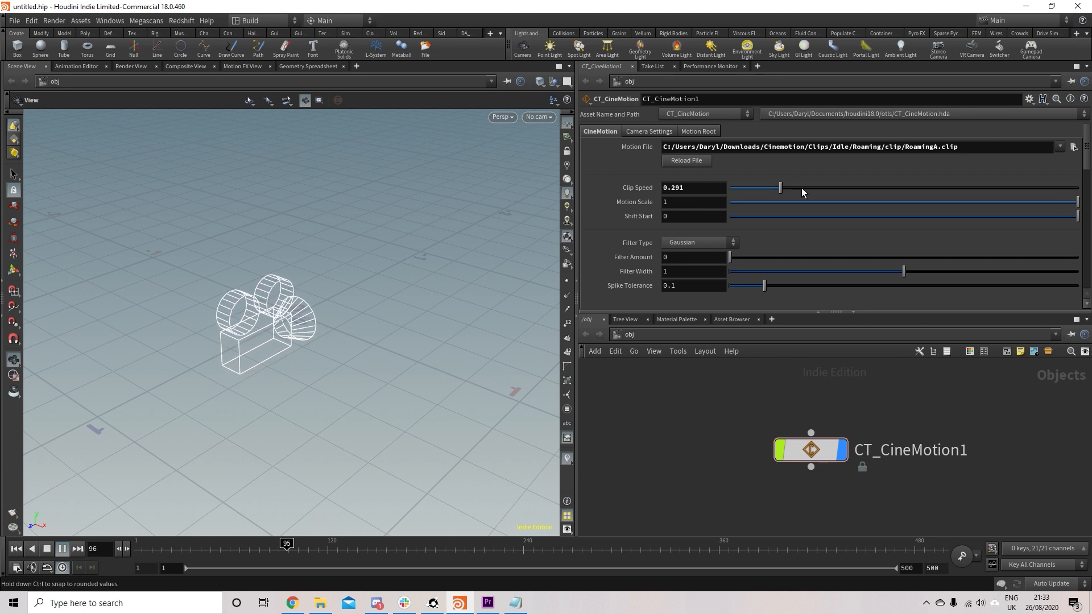
{"action": "left_click_drag", "start_coordinate": [779, 187], "coordinate": [826, 187]}
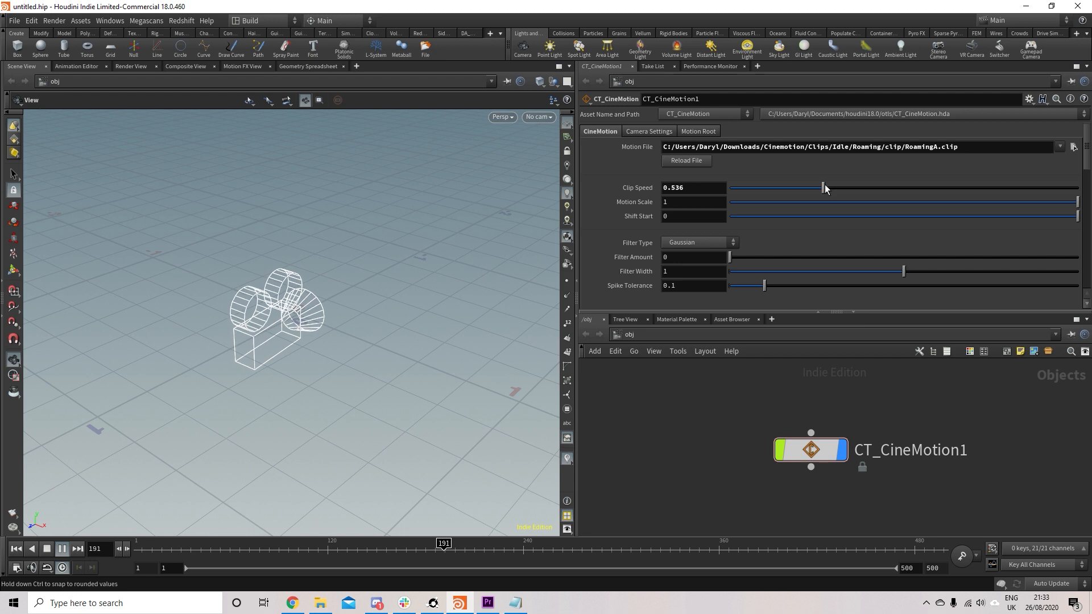
{"action": "left_click_drag", "start_coordinate": [824, 187], "coordinate": [890, 188]}
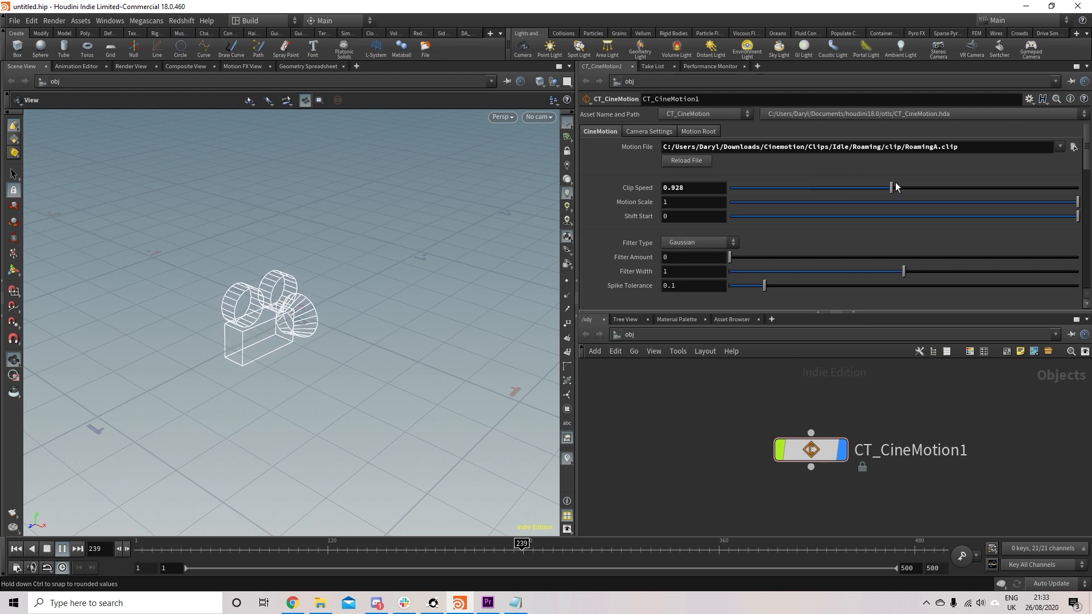
{"action": "left_click_drag", "start_coordinate": [890, 188], "coordinate": [768, 188]}
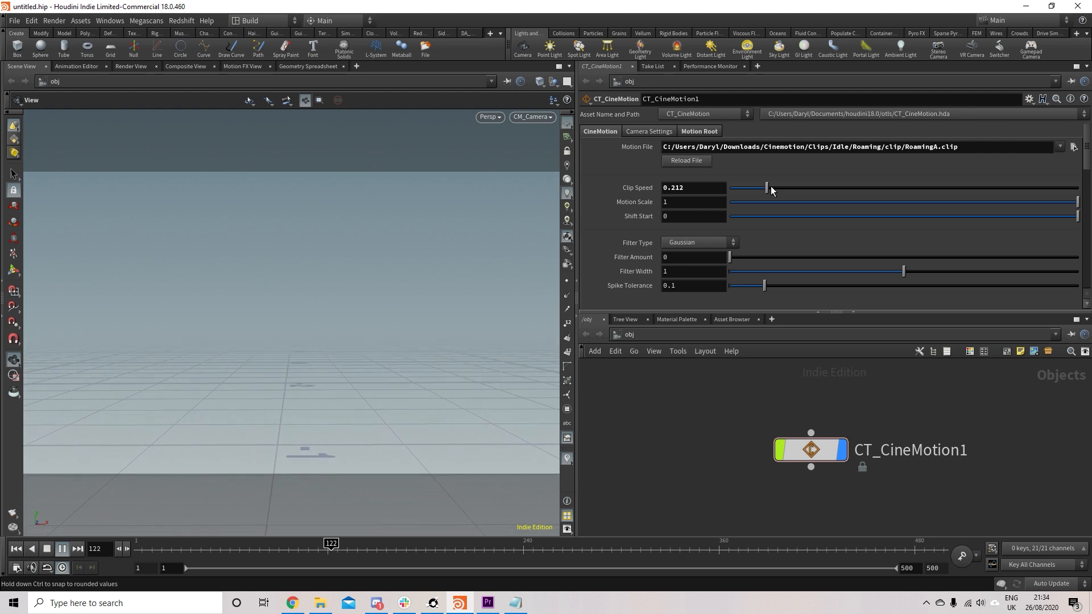
{"action": "left_click", "coordinate": [62, 548]}
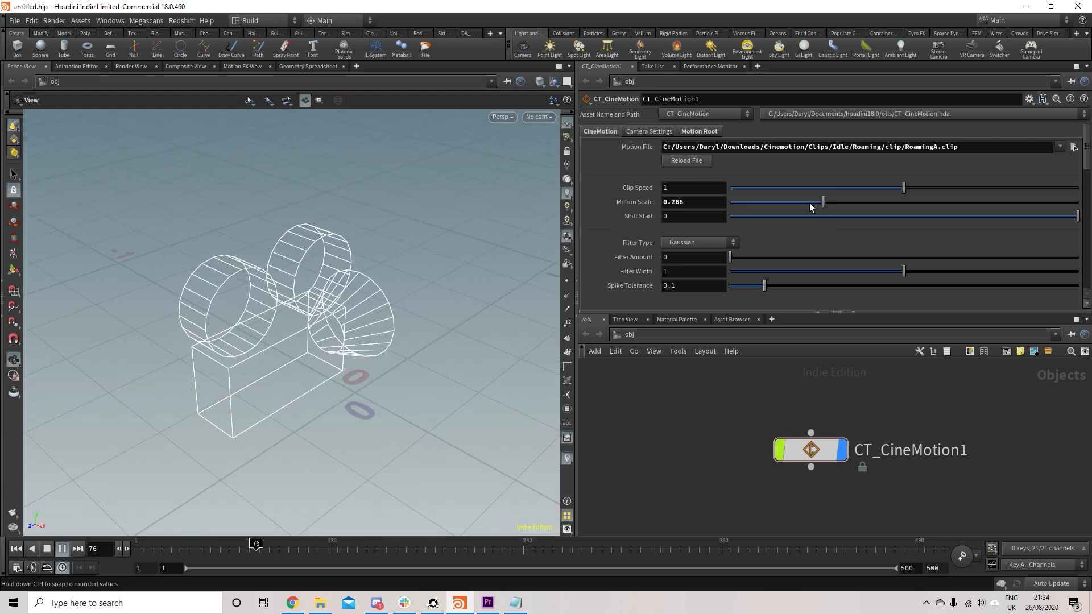
- Raise the motion scale from about 0.27 up to roughly 0.69, then readjust it
{"action": "left_click_drag", "start_coordinate": [821, 202], "coordinate": [919, 203]}
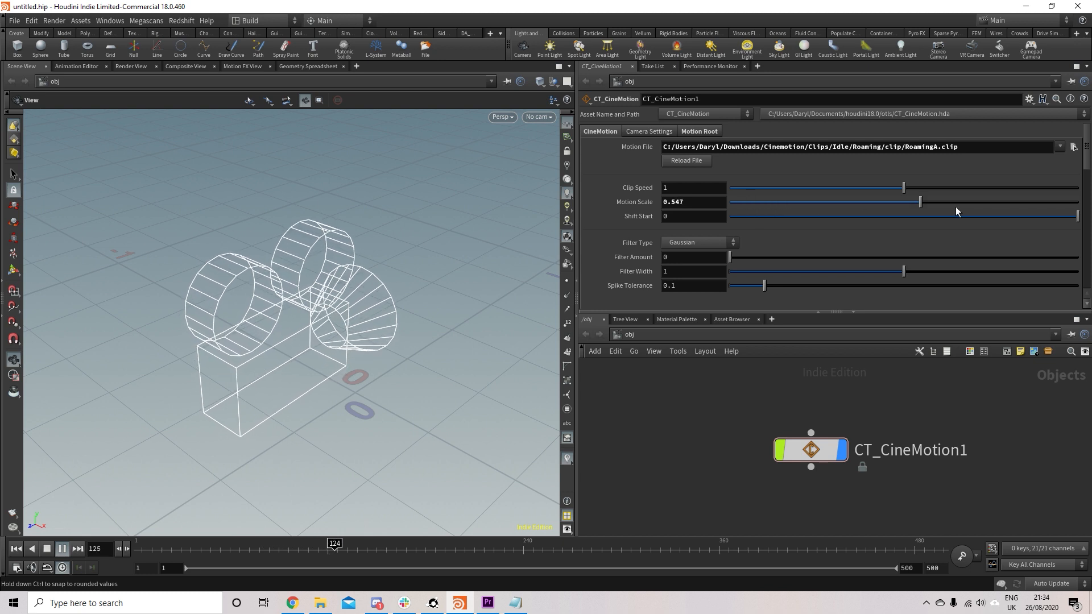
{"action": "left_click_drag", "start_coordinate": [919, 203], "coordinate": [966, 203]}
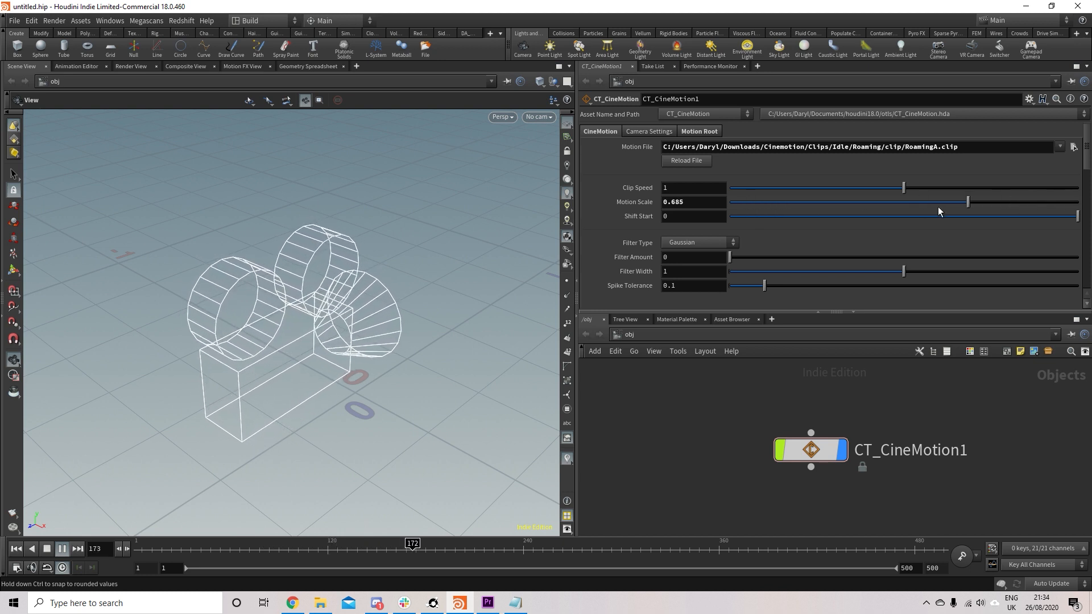
{"action": "left_click_drag", "start_coordinate": [966, 202], "coordinate": [833, 203]}
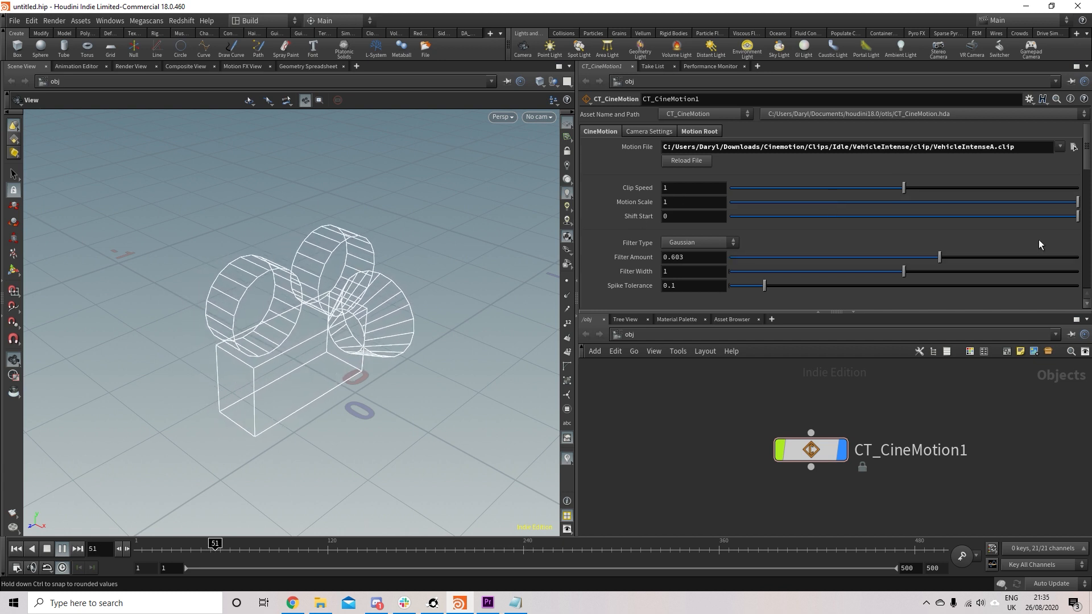
- Look through CT_CineMotion1/CM_Camera and set the filter amount to about 0.5
{"action": "left_click", "coordinate": [538, 116]}
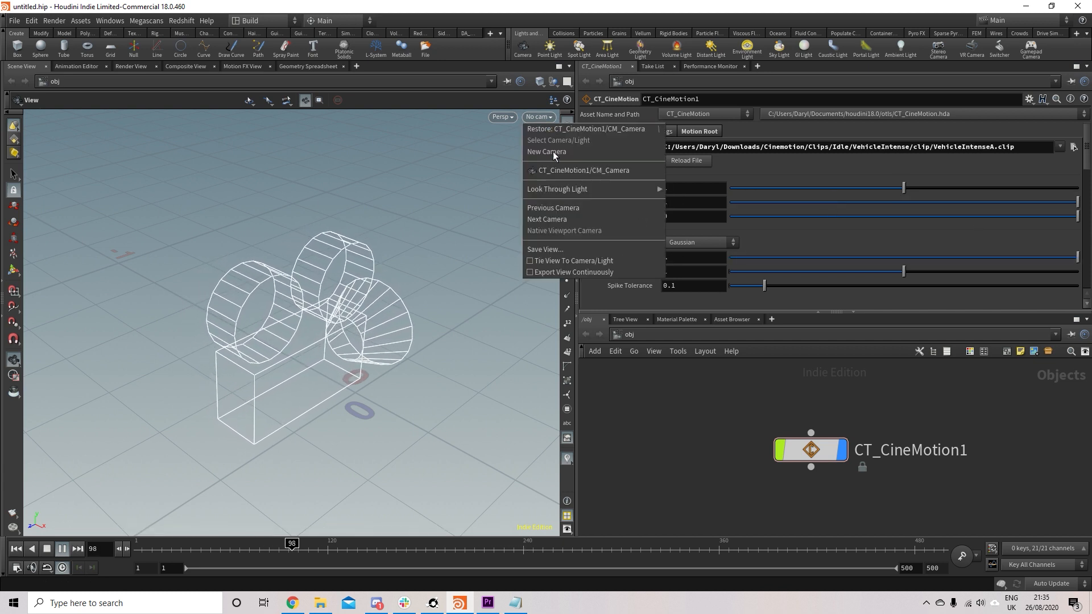
{"action": "left_click", "coordinate": [583, 169]}
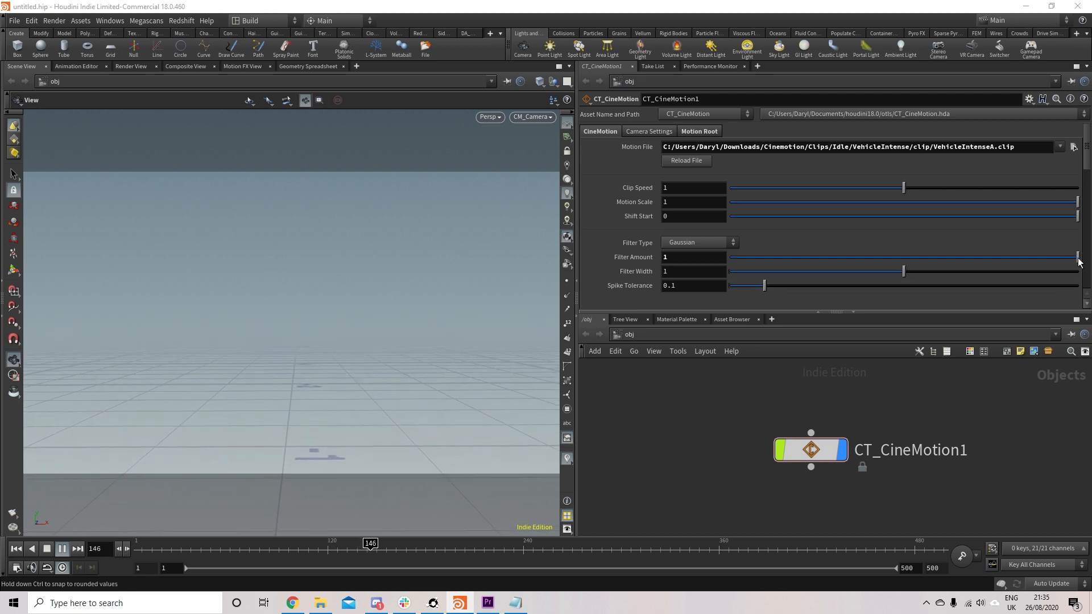
{"action": "left_click", "coordinate": [61, 549]}
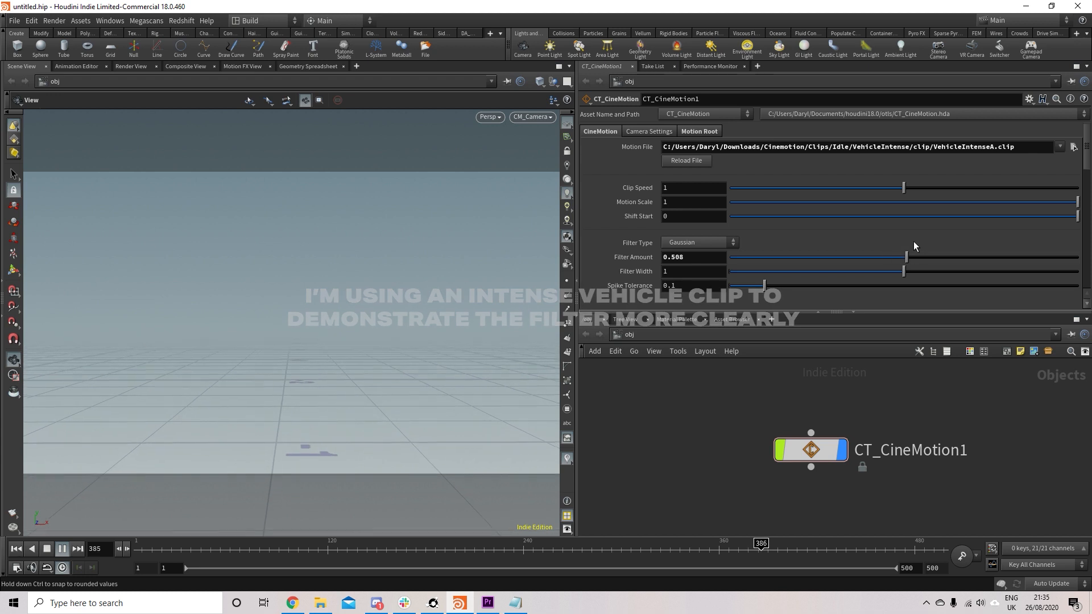
{"action": "left_click_drag", "start_coordinate": [906, 257], "coordinate": [1059, 258]}
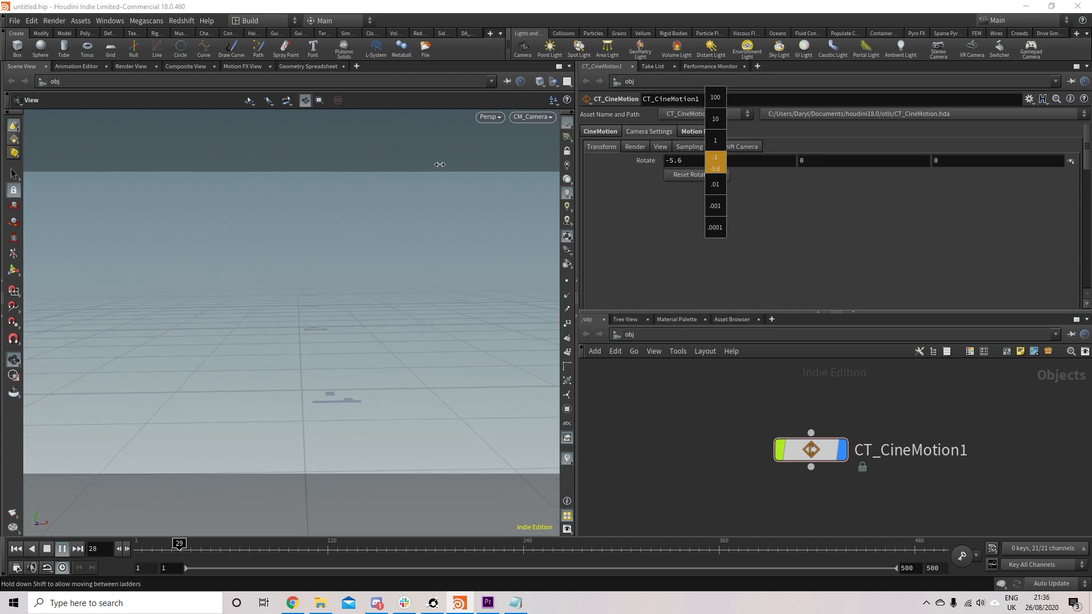
- Adjust the Motion Root rotation value on the CineMotion camera
{"action": "left_click_drag", "start_coordinate": [715, 161], "coordinate": [818, 160]}
{"action": "type", "text": "ct"}
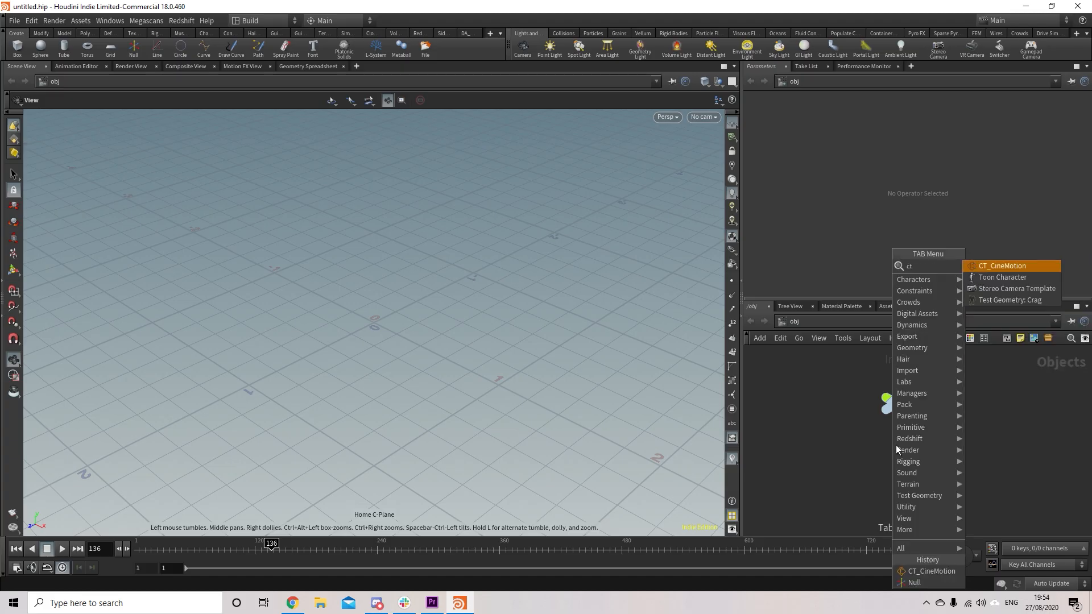
- Add CT_CineMotion with an Idle Vehicle clip, look through CM_Camera, and lower its clip speed
{"action": "left_click", "coordinate": [1001, 265]}
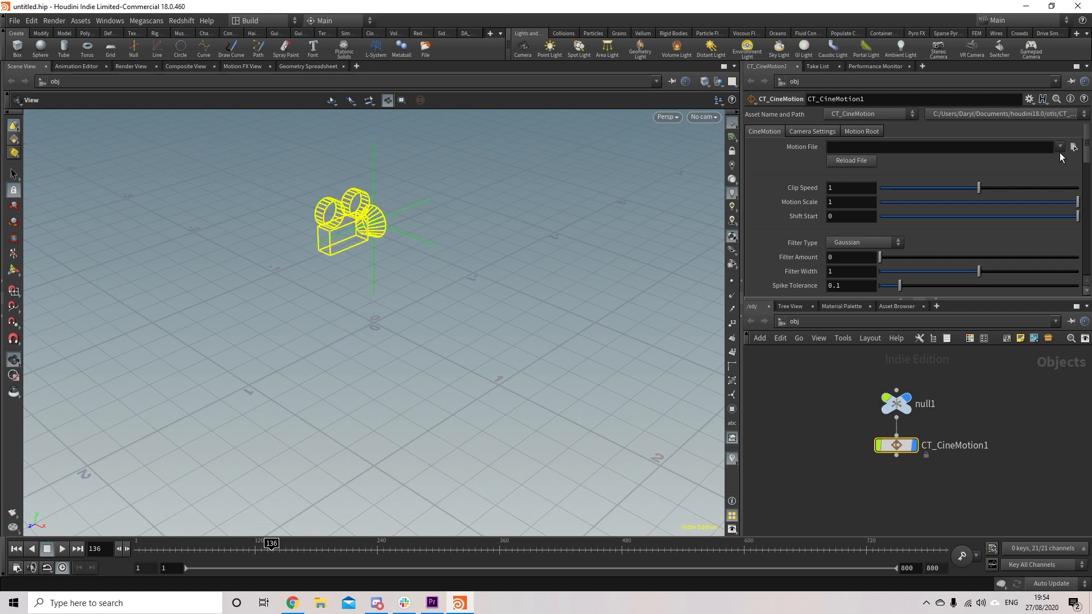
{"action": "left_click", "coordinate": [1072, 147]}
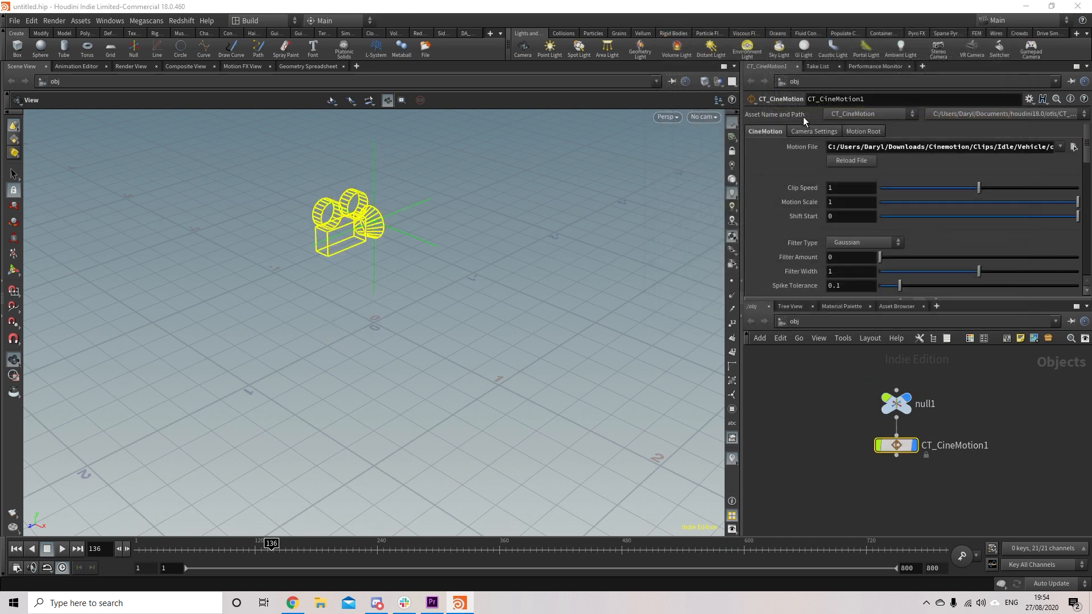
{"action": "left_click", "coordinate": [703, 116]}
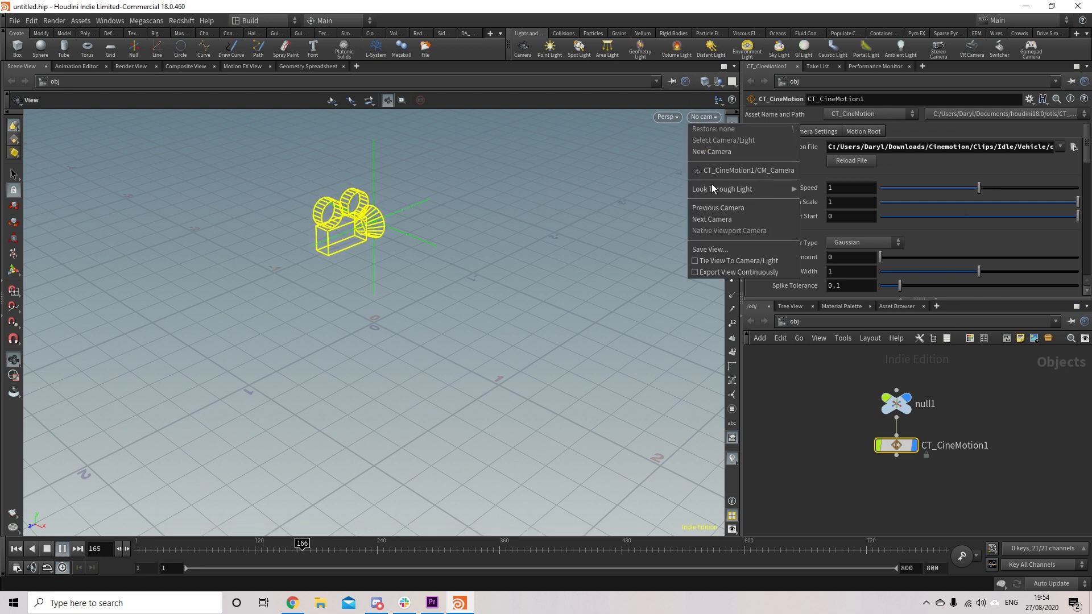
{"action": "left_click", "coordinate": [749, 170]}
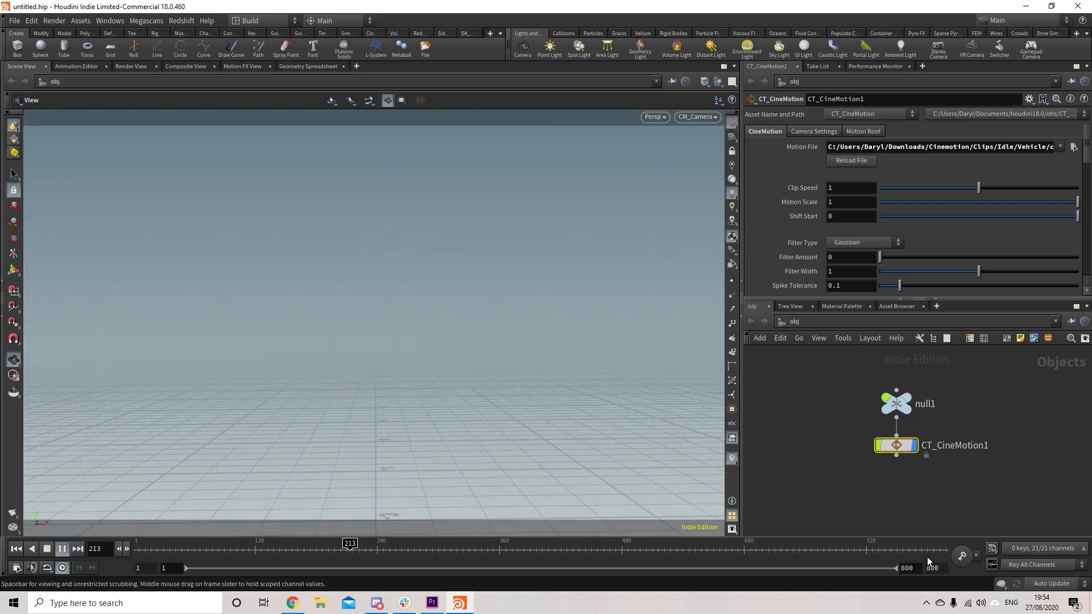
{"action": "left_click_drag", "start_coordinate": [978, 187], "coordinate": [940, 188]}
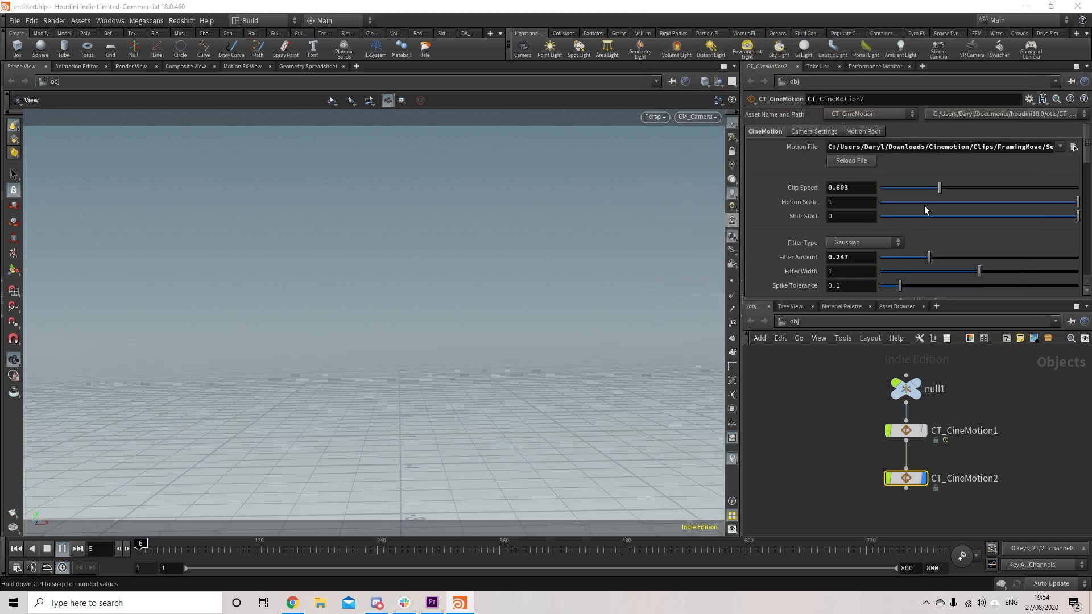
- Set CT_CineMotion2's motion scale to about 0.64 and its focal length to 28 mm
{"action": "left_click_drag", "start_coordinate": [1078, 203], "coordinate": [909, 203]}
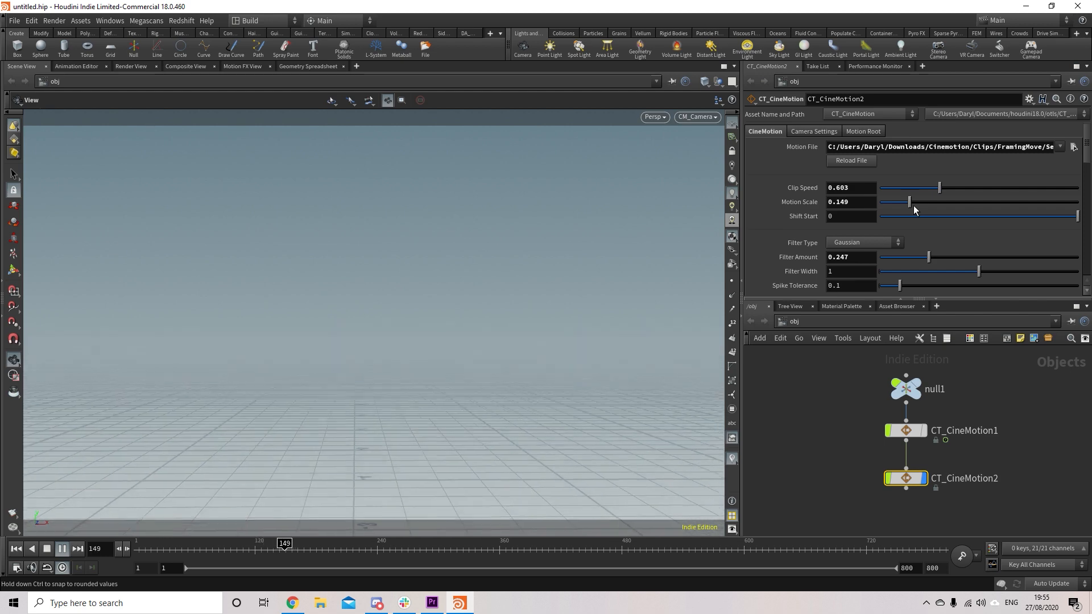
{"action": "left_click_drag", "start_coordinate": [909, 202], "coordinate": [1005, 203]}
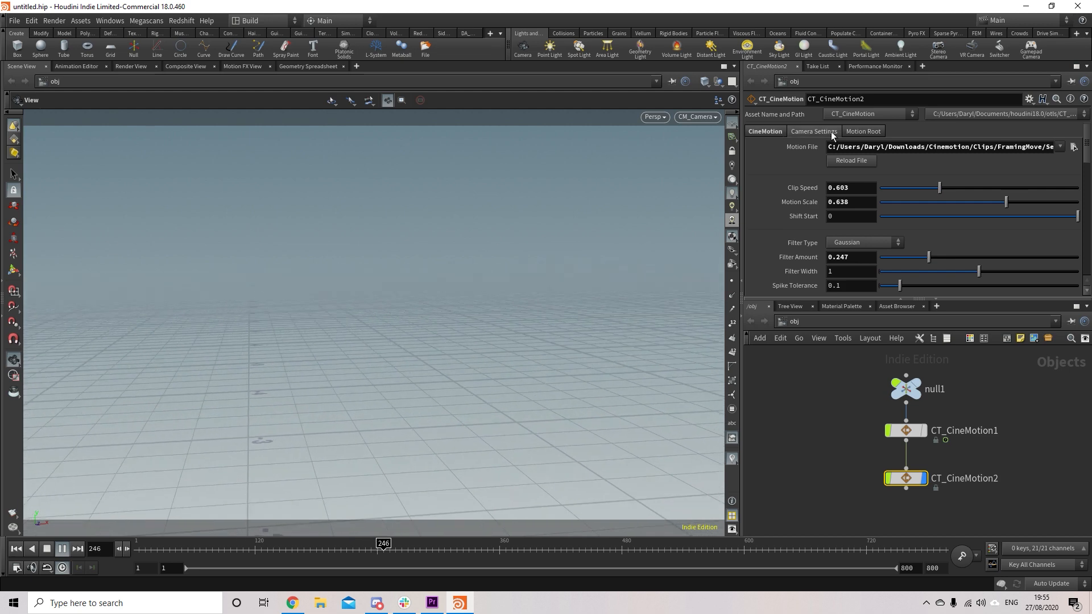
{"action": "left_click", "coordinate": [813, 130]}
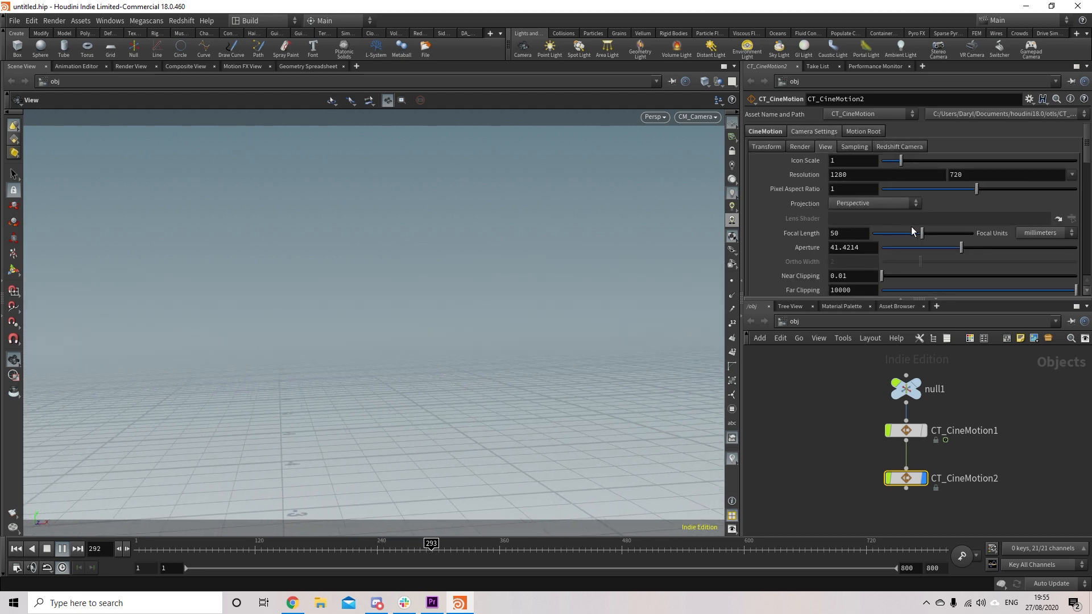
{"action": "left_click_drag", "start_coordinate": [919, 232], "coordinate": [891, 232]}
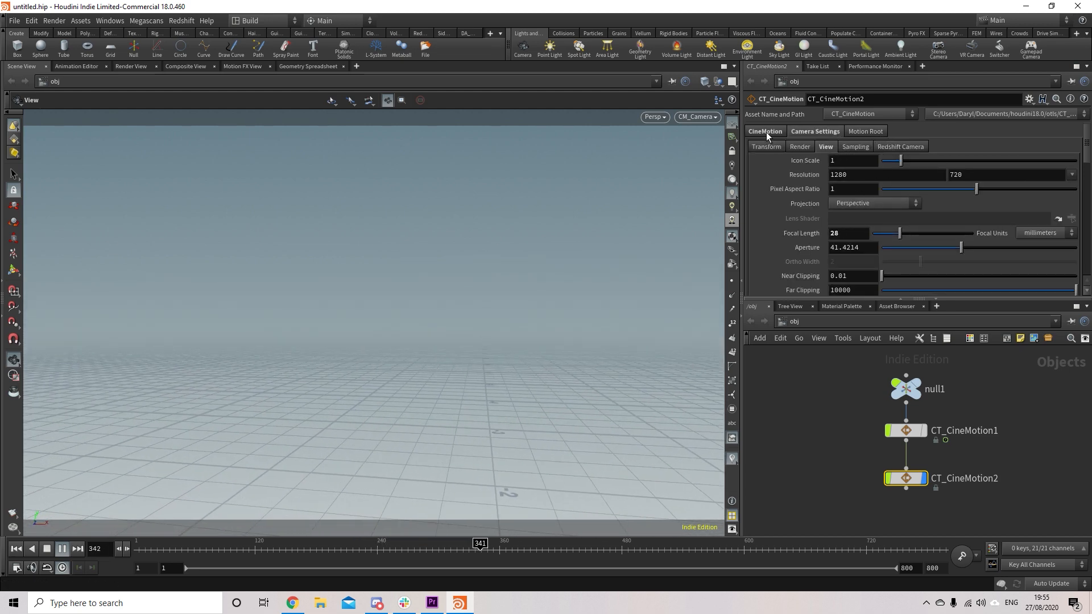
- Turn motion scale to 0 on CT_CineMotion2, then on CT_CineMotion1 after trying it near full
{"action": "left_click", "coordinate": [764, 131]}
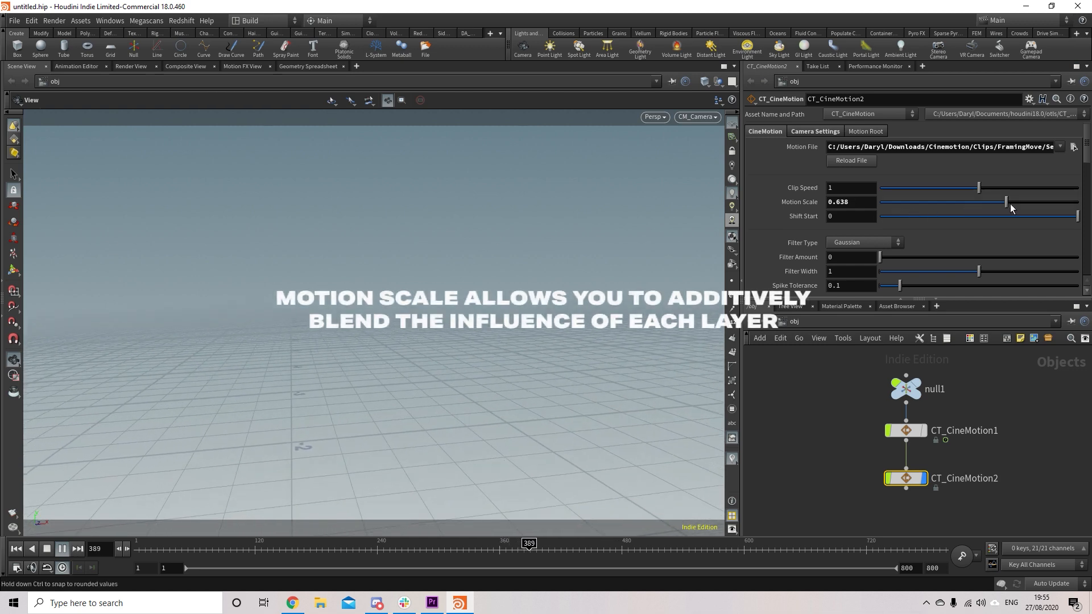
{"action": "left_click_drag", "start_coordinate": [1004, 202], "coordinate": [878, 202]}
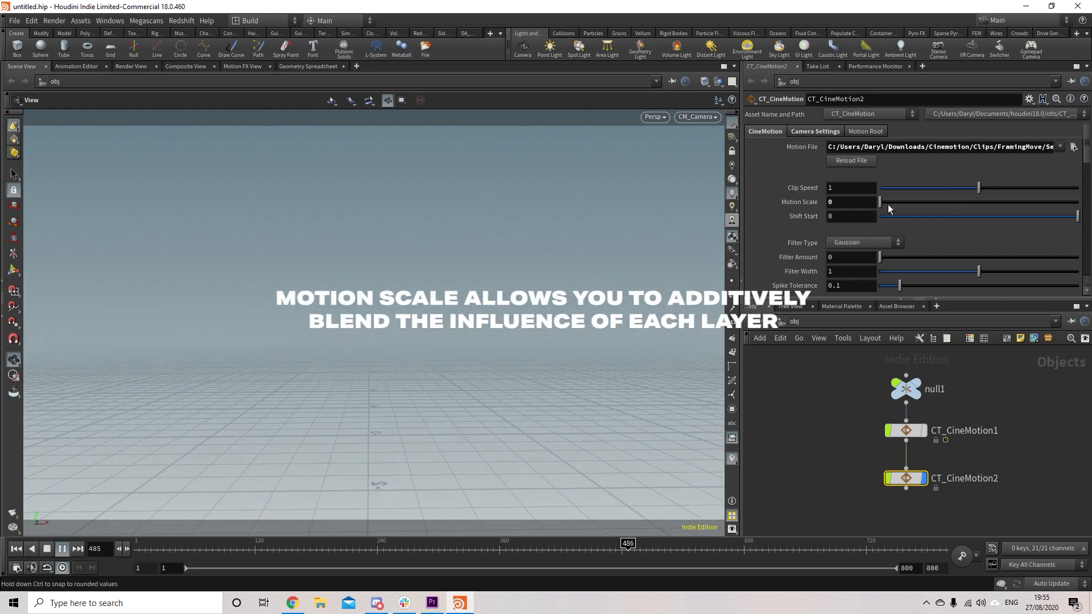
{"action": "left_click_drag", "start_coordinate": [879, 203], "coordinate": [1059, 202]}
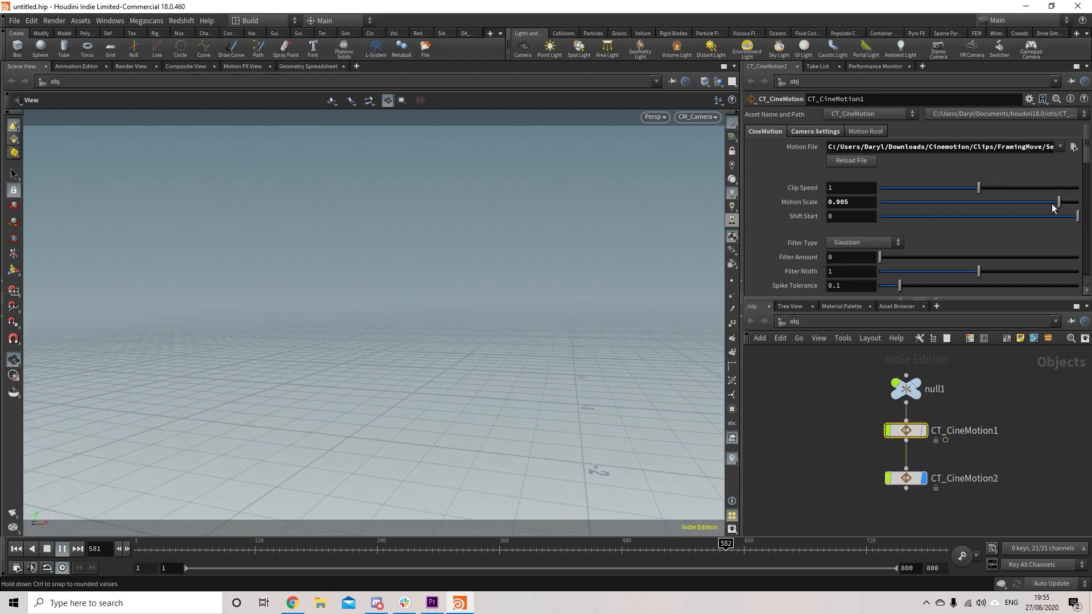
{"action": "left_click_drag", "start_coordinate": [1059, 202], "coordinate": [879, 202]}
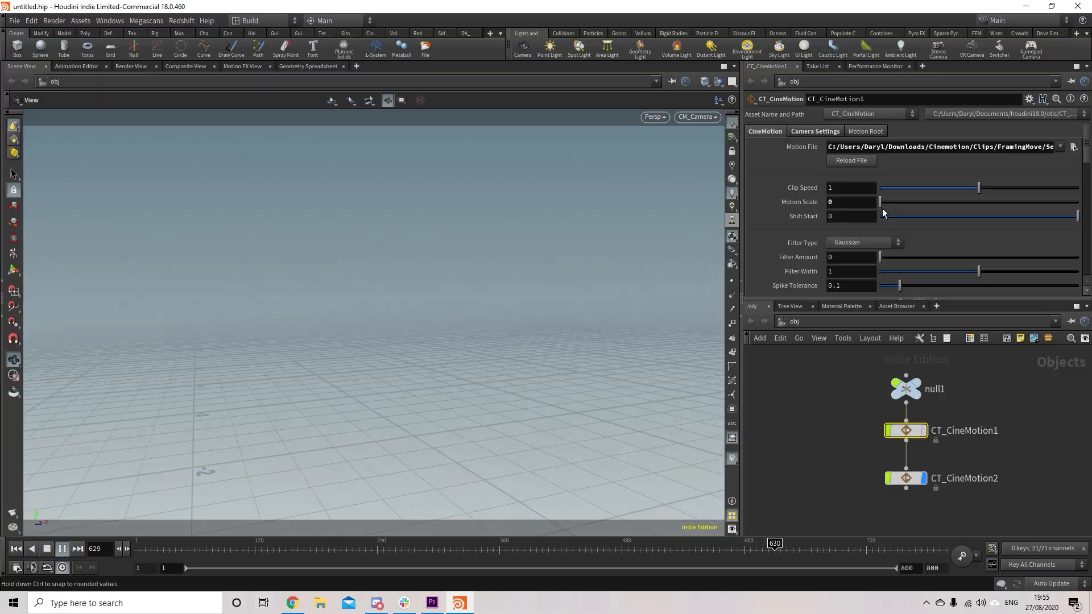